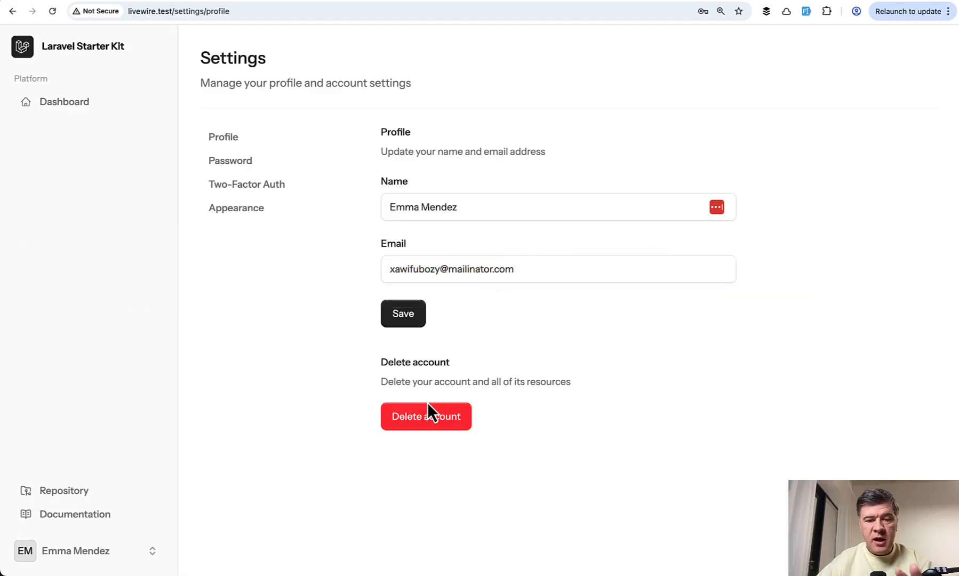
mouse_move(245, 335)
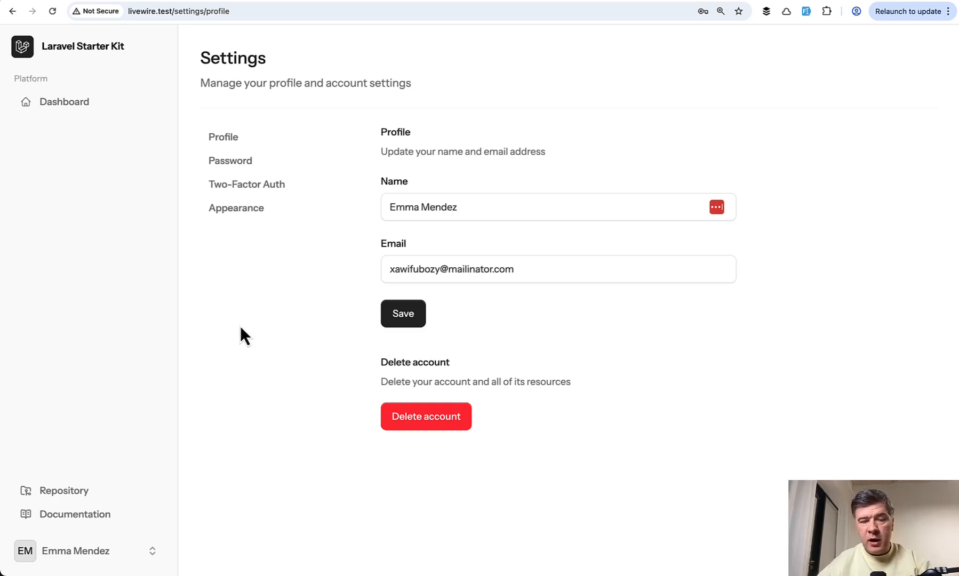
mouse_move(288, 344)
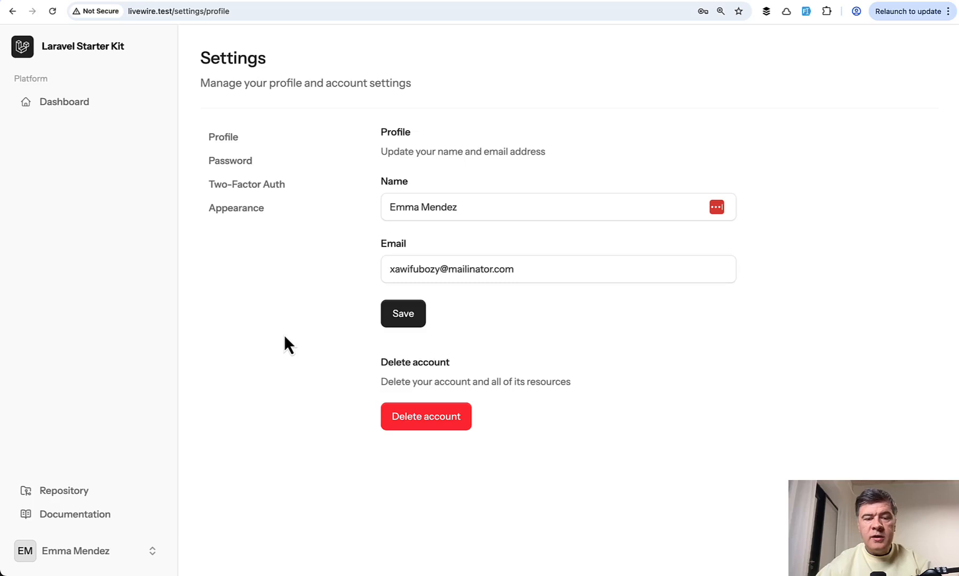
mouse_move(247, 184)
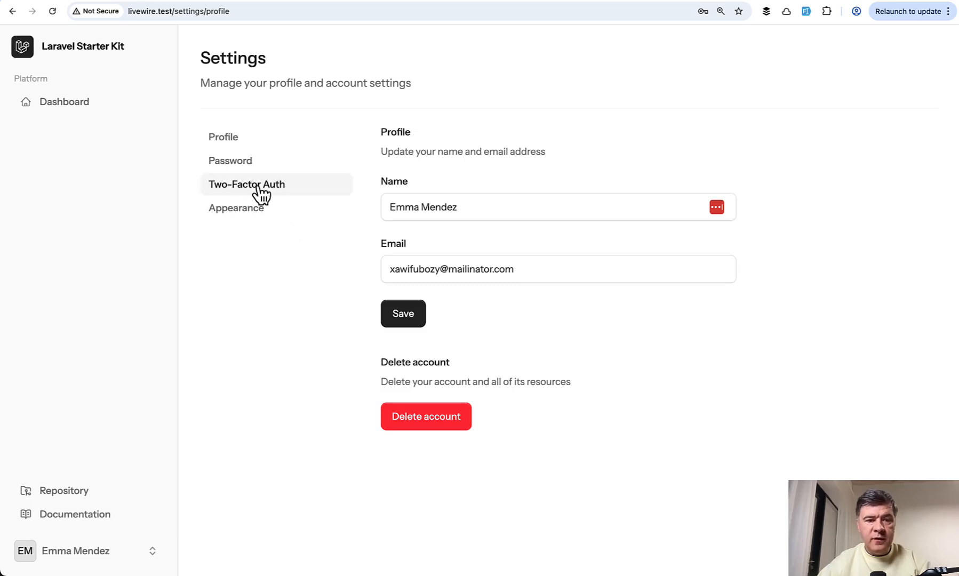
mouse_move(296, 195)
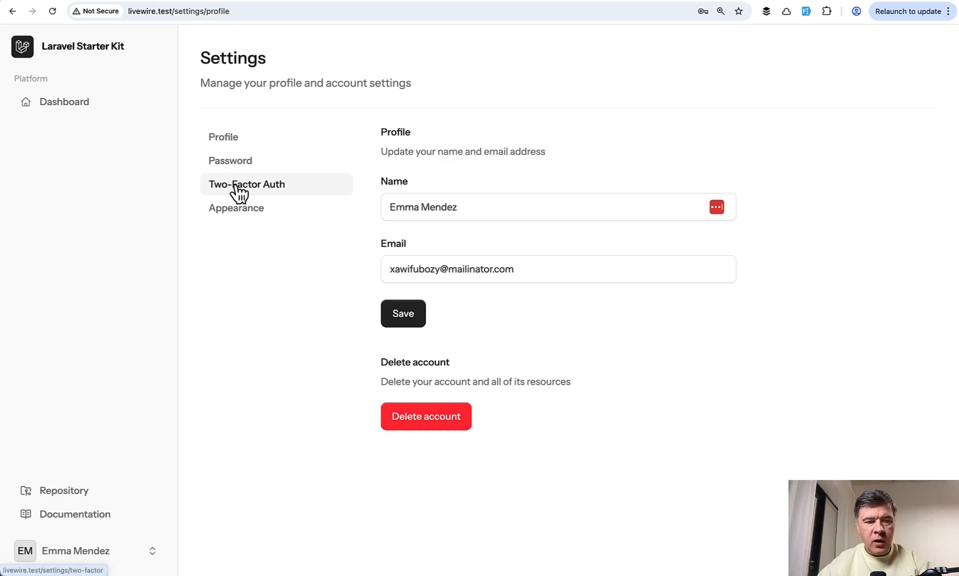
- Open the Two-Factor Auth page from the Settings sidebar
left_click(246, 185)
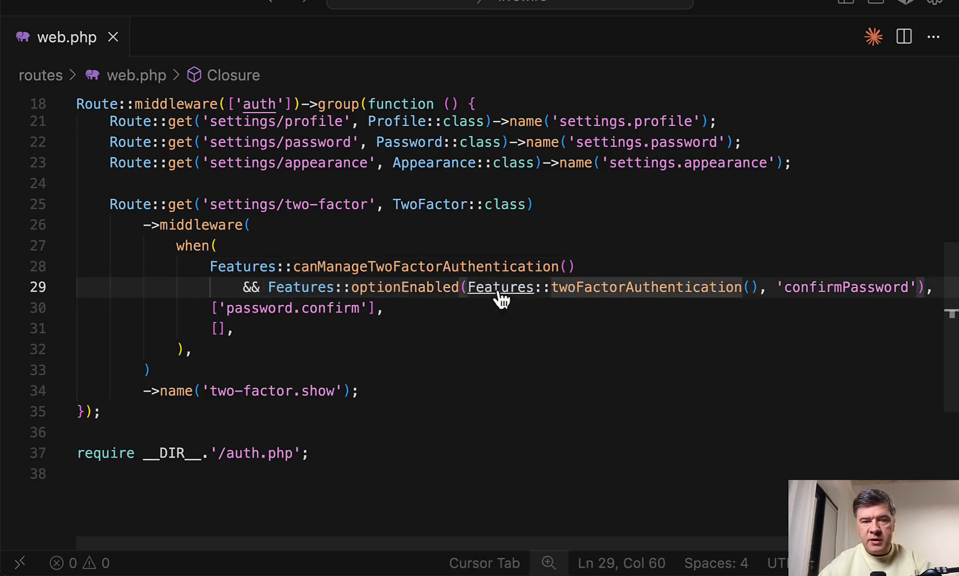
mouse_move(500, 286)
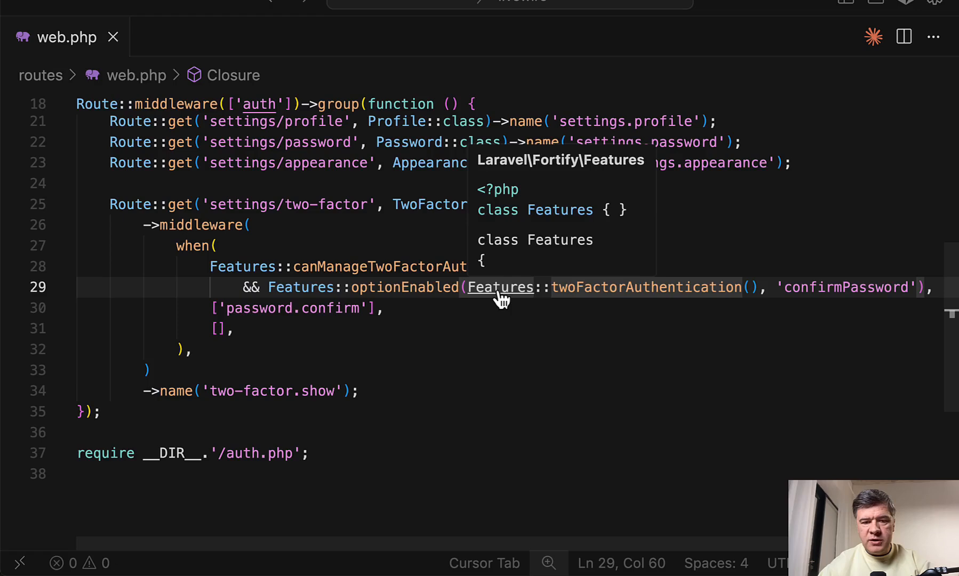
- Jump from web.php to the definition of Fortify's Features class
left_click(501, 287)
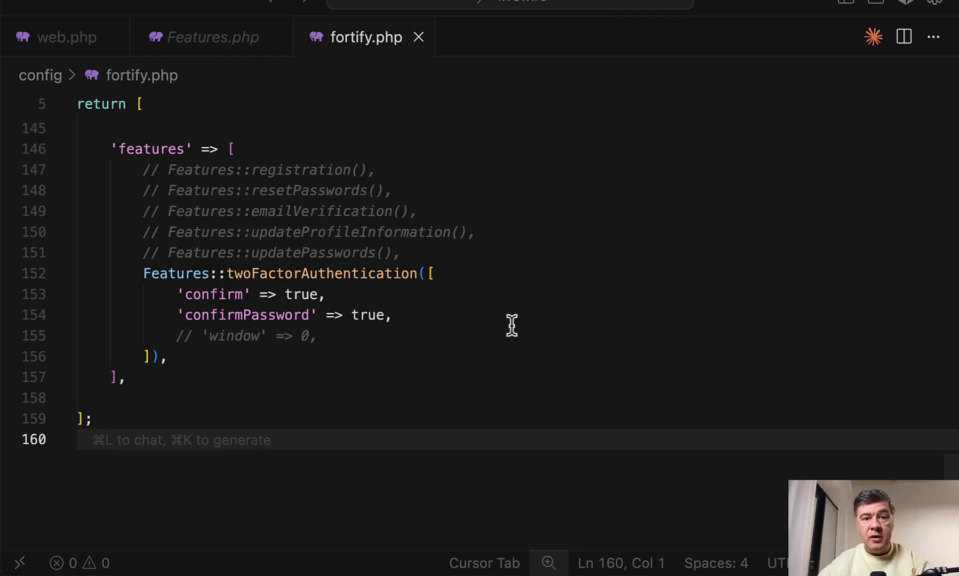
- Review the twoFactorAuthentication options in config/fortify.php, then select ['password.confirm'] in web.php
left_click(183, 273)
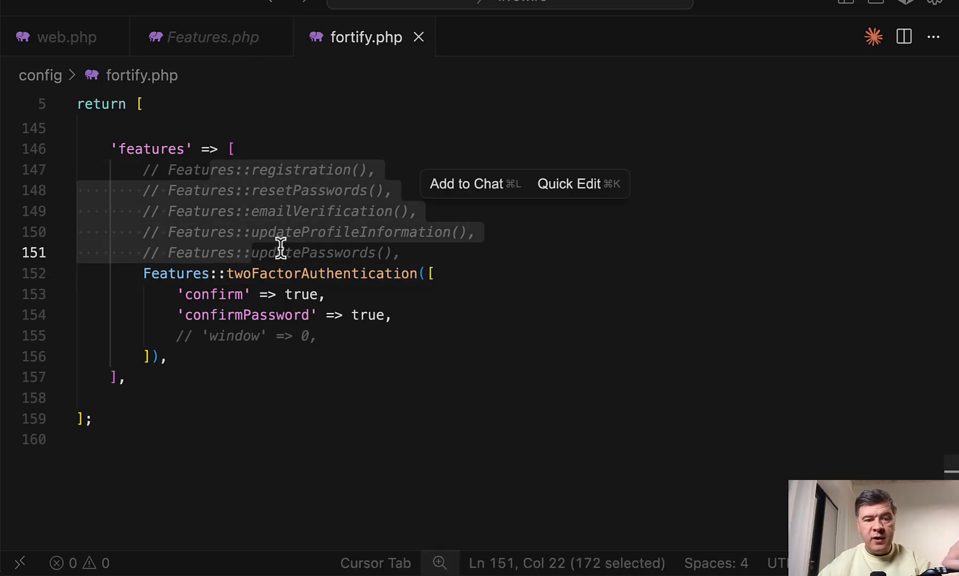
left_click(309, 397)
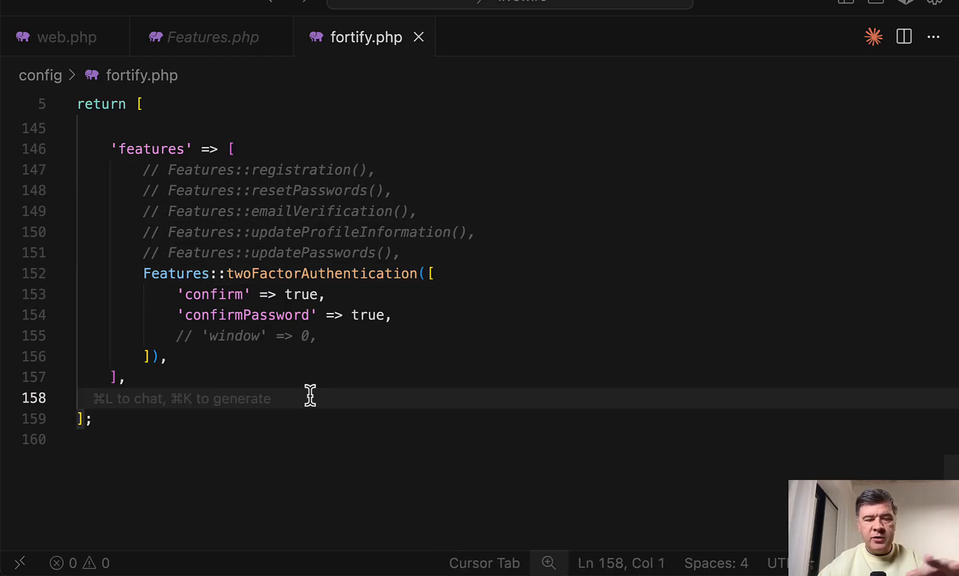
left_click(66, 37)
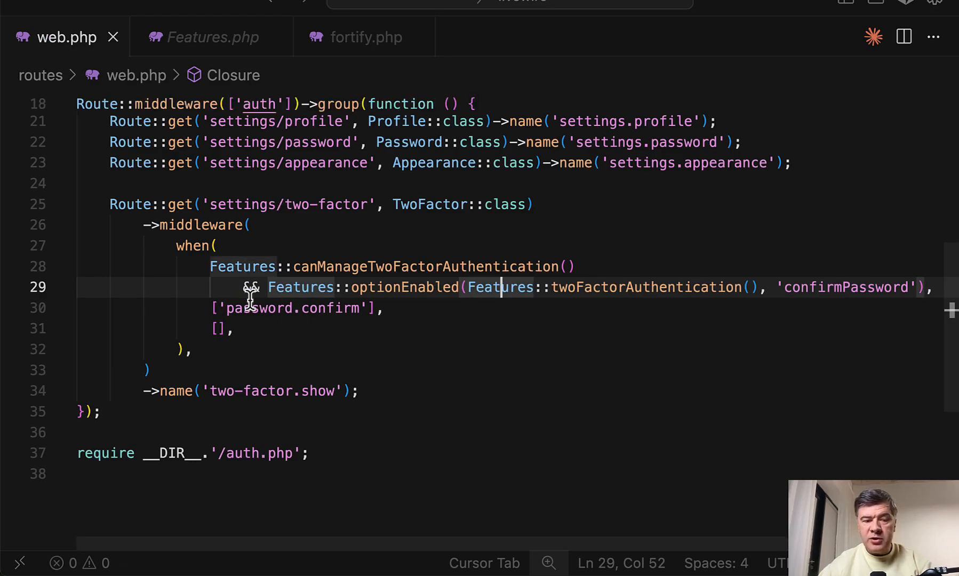
left_click_drag(213, 308, 379, 308)
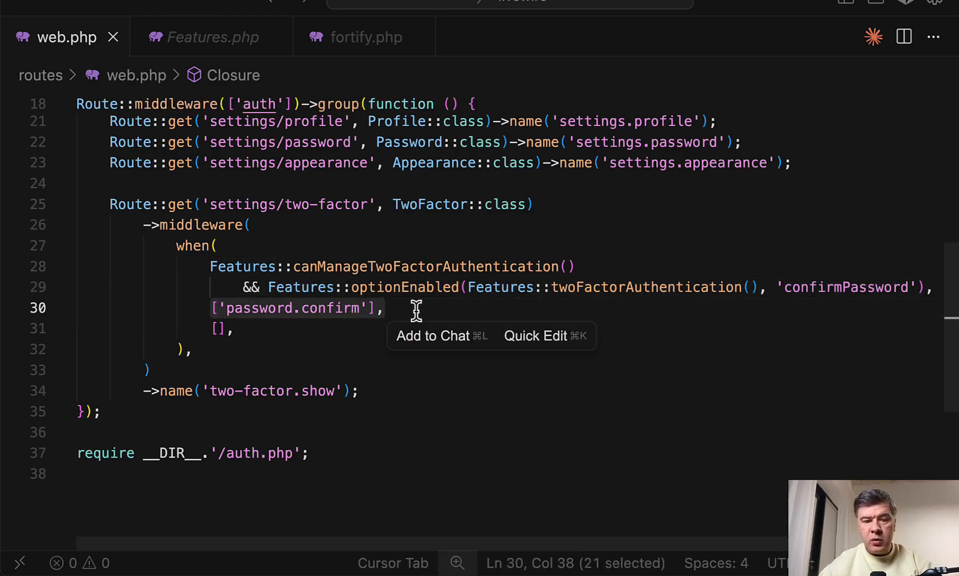
mouse_move(257, 358)
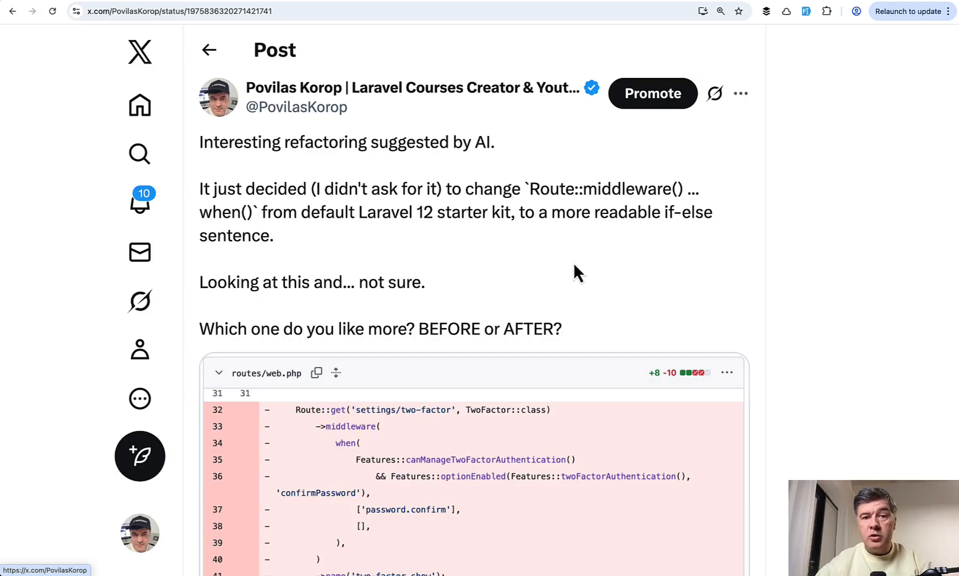
- Scroll past the when() vs if-else route diff to the replies and 55/45 poll
scroll("down", 3)
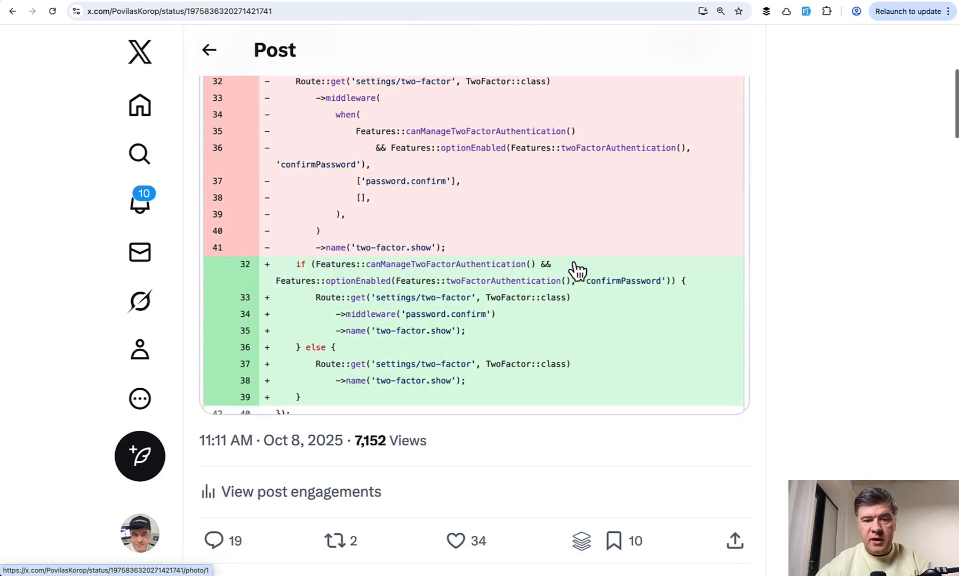
scroll("down", 3)
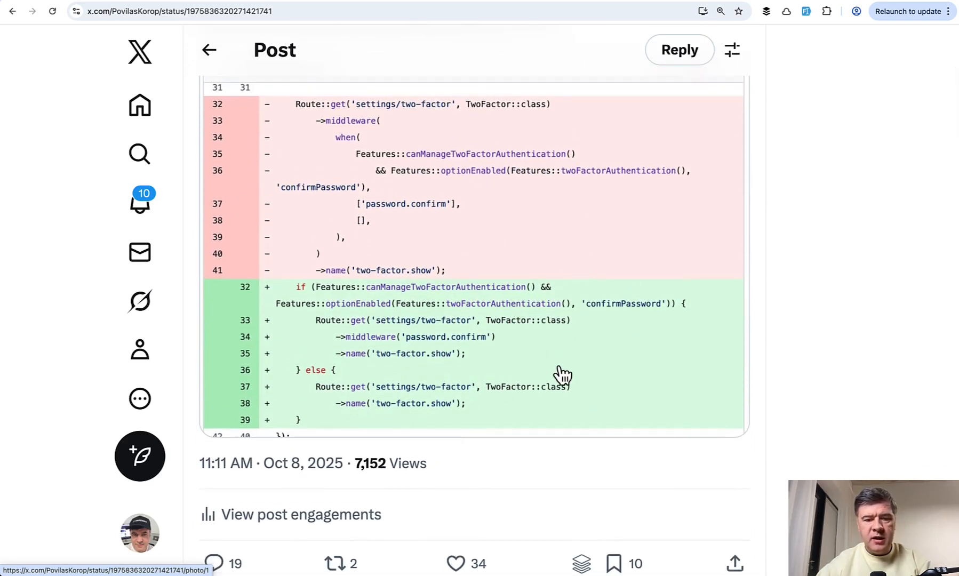
mouse_move(385, 253)
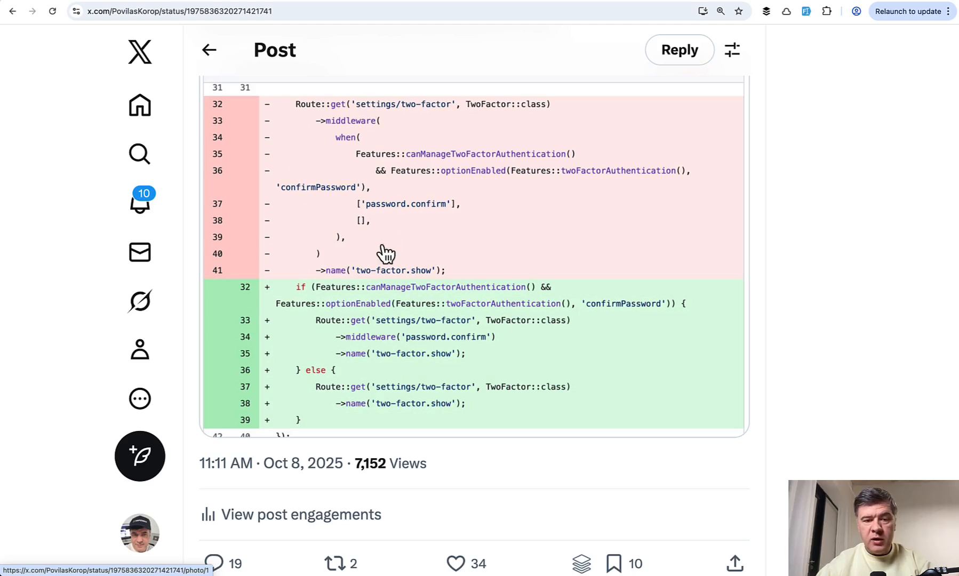
mouse_move(458, 379)
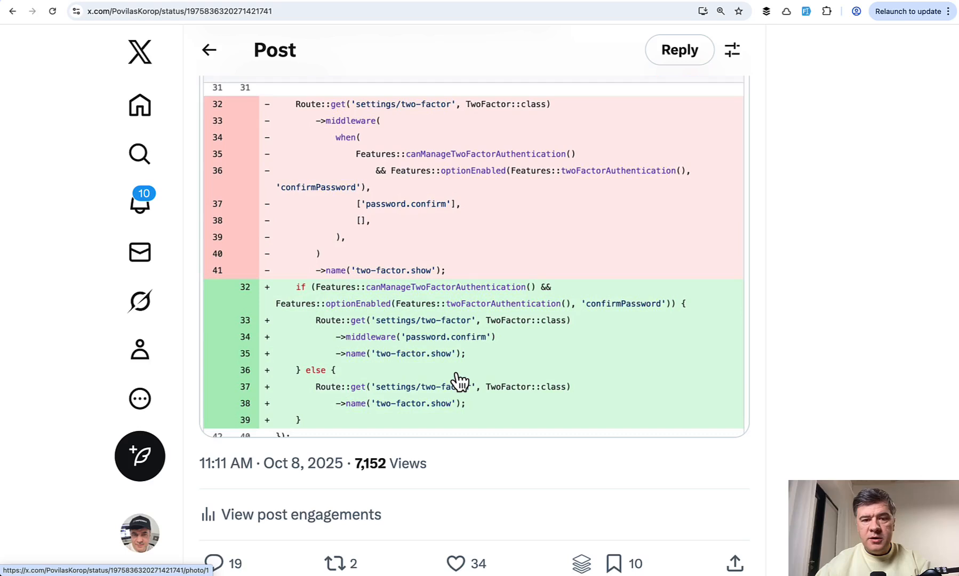
mouse_move(434, 363)
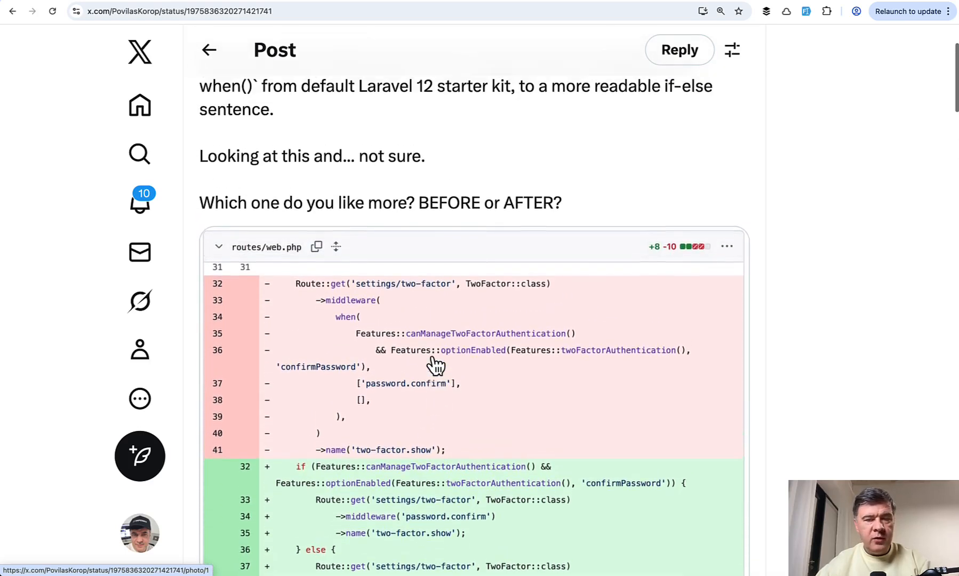
scroll("down", 3)
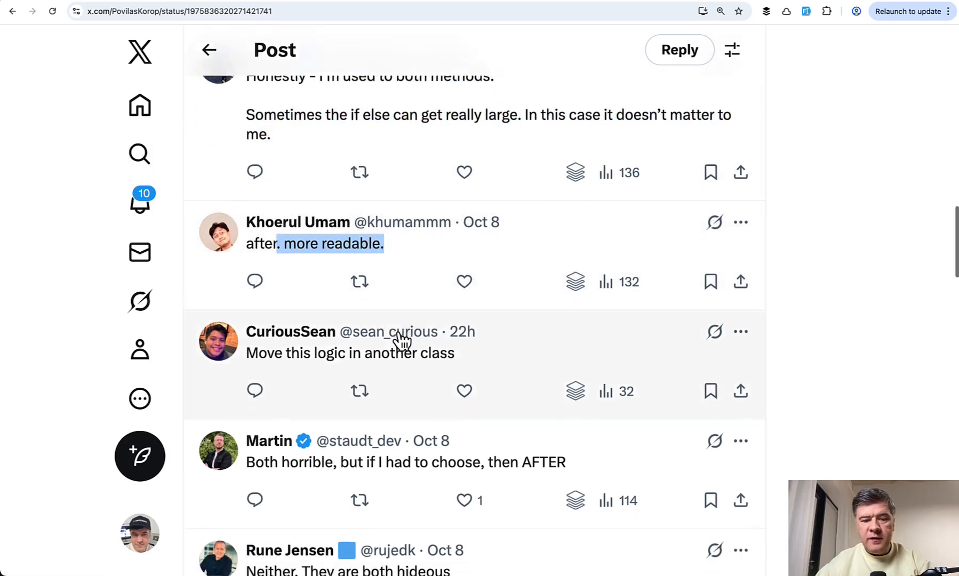
scroll("down", 3)
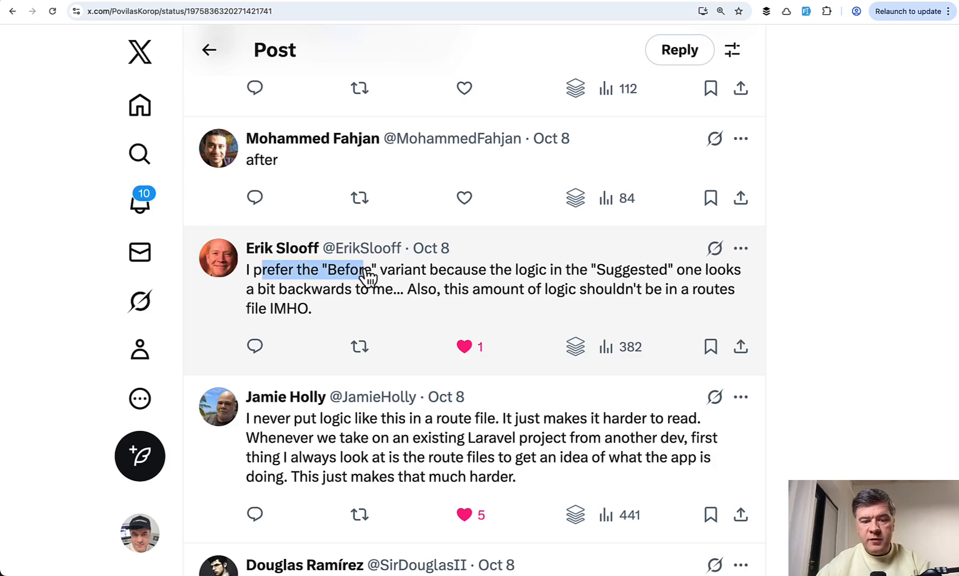
scroll("down", 3)
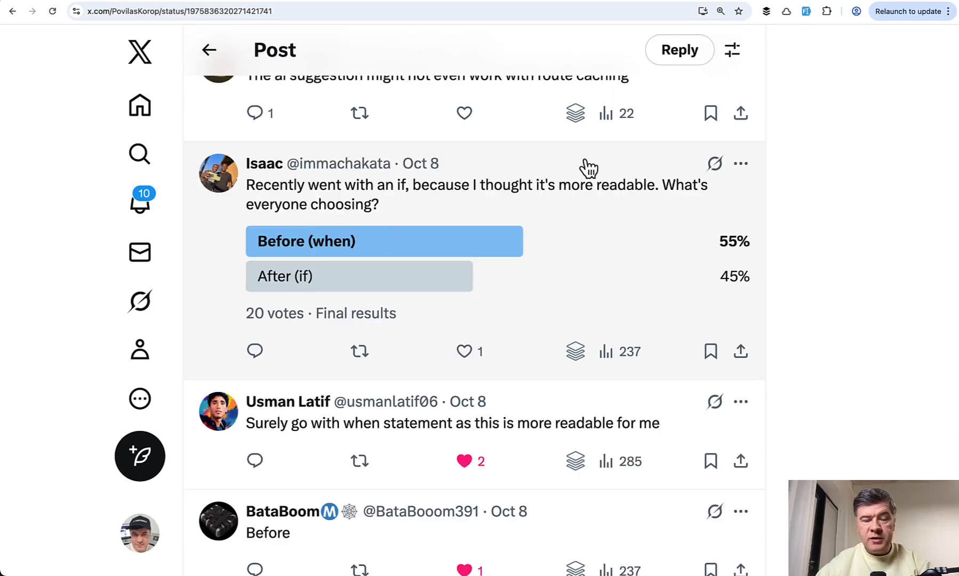
scroll("down", 3)
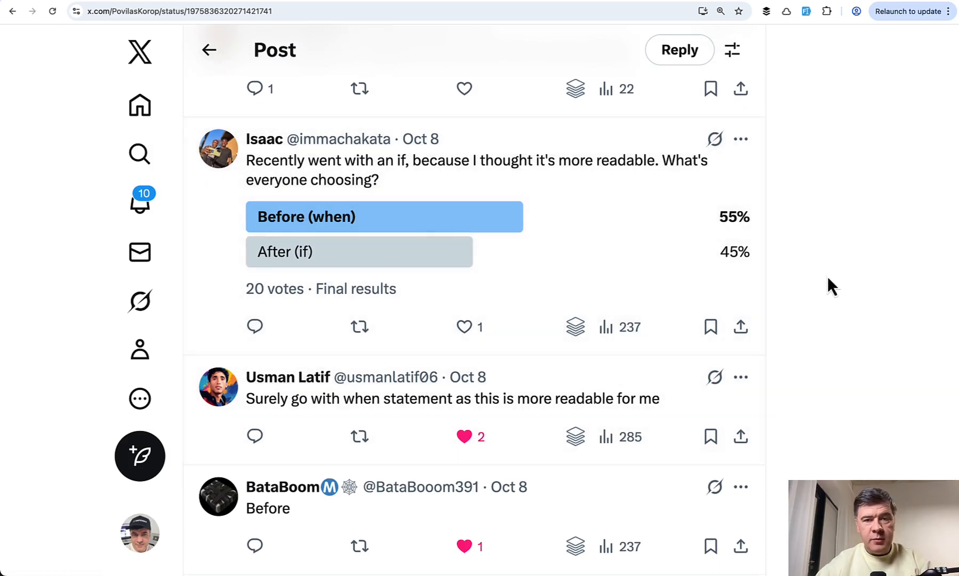
mouse_move(829, 284)
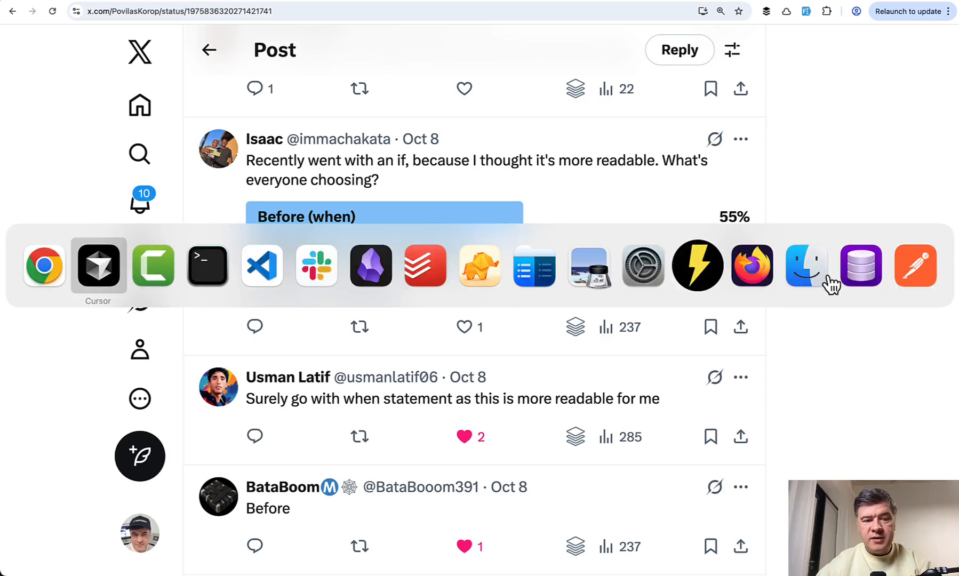
- Read more replies and like the one favouring middleware-level checks over route if-statements
left_click(98, 265)
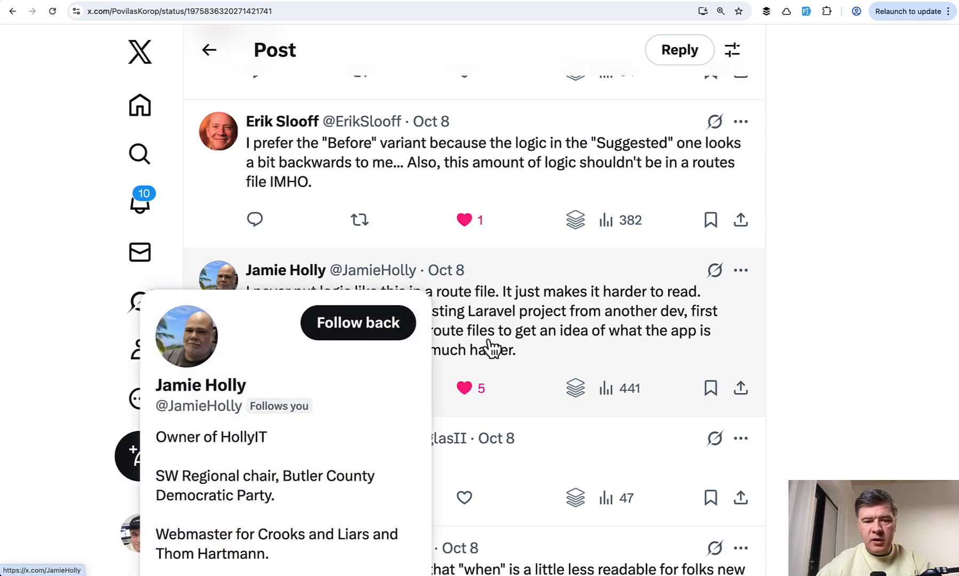
mouse_move(679, 310)
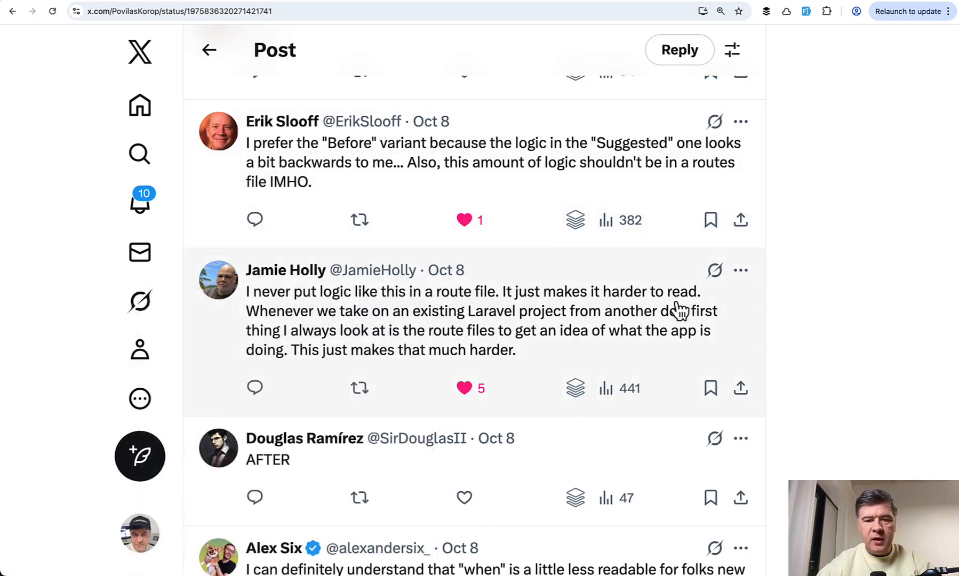
mouse_move(471, 330)
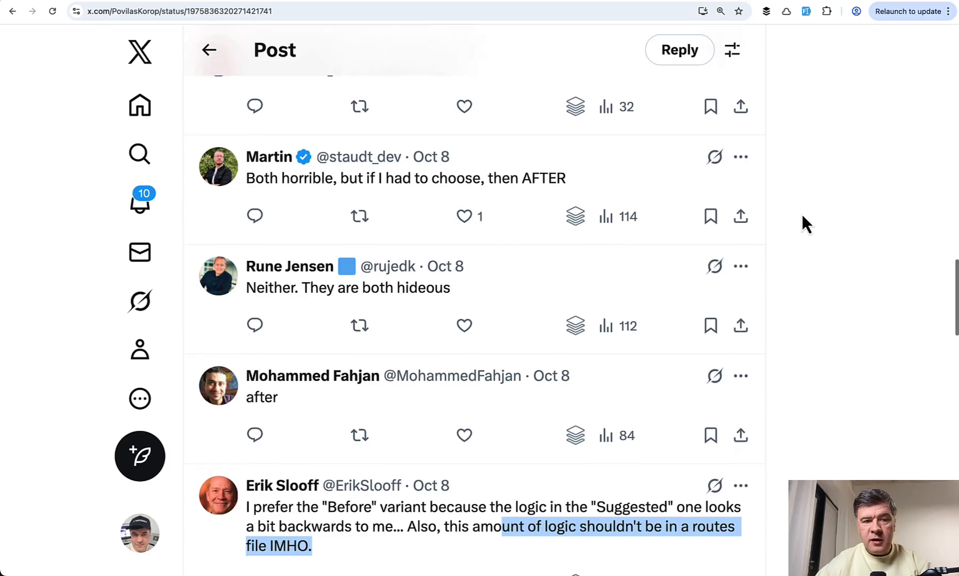
scroll("down", 3)
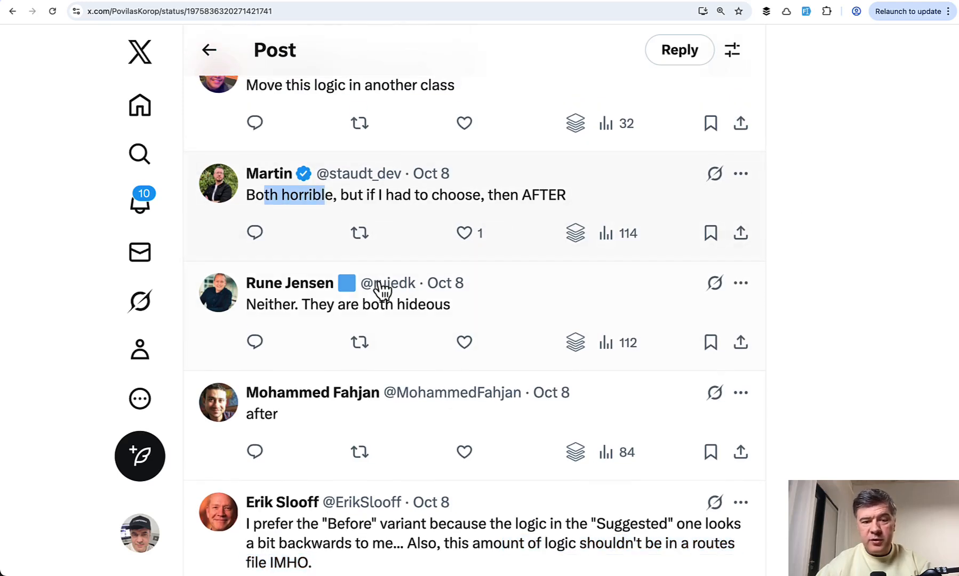
scroll("down", 3)
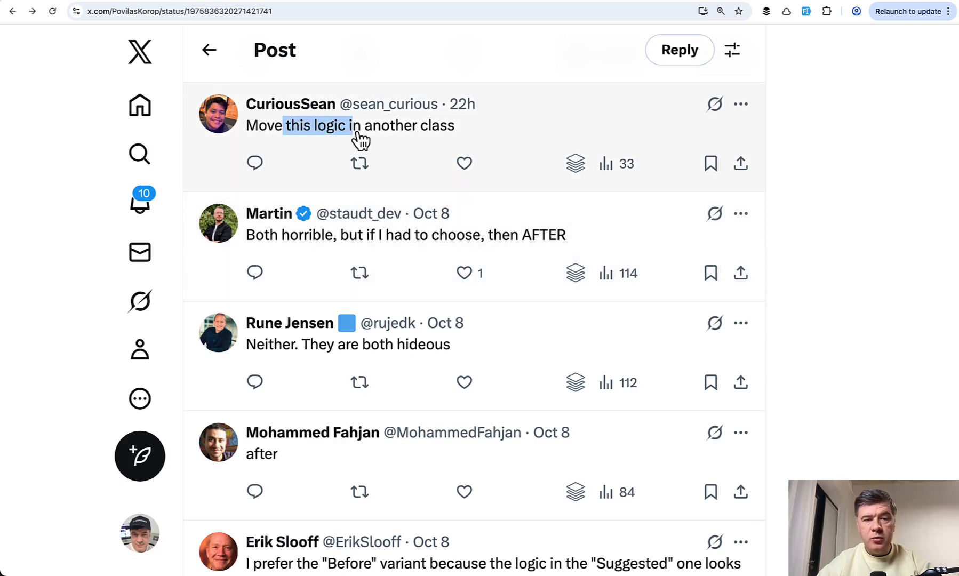
scroll("down", 3)
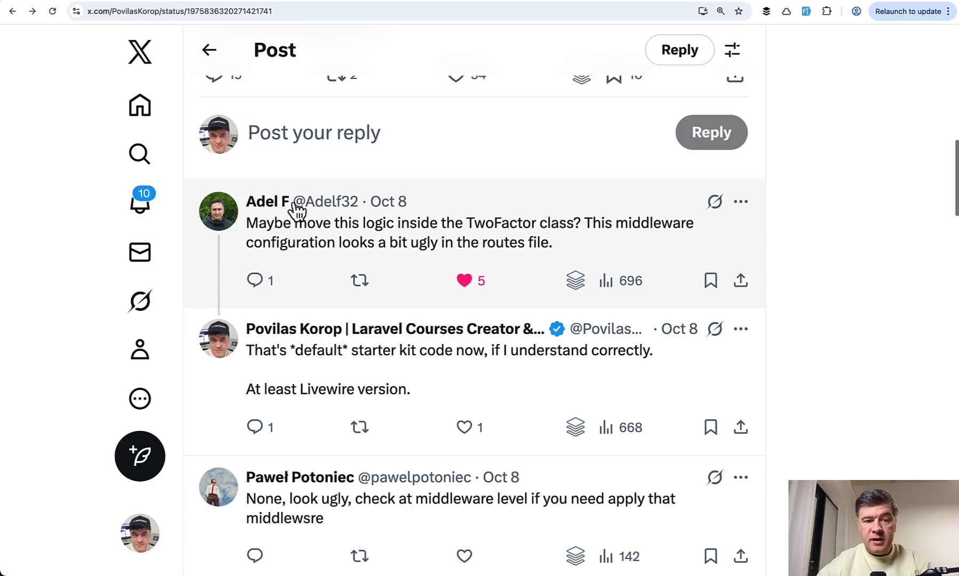
mouse_move(468, 232)
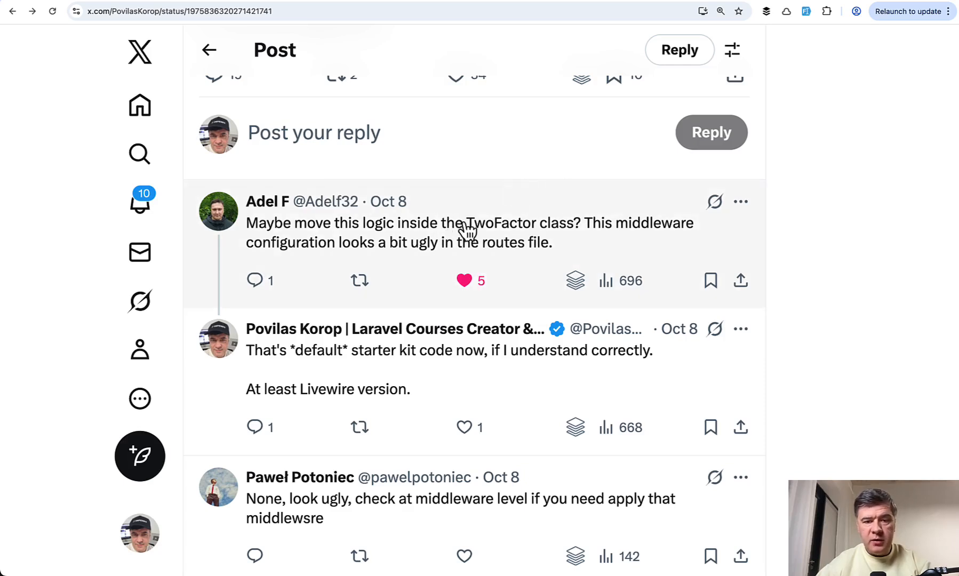
left_click_drag(441, 222, 539, 222)
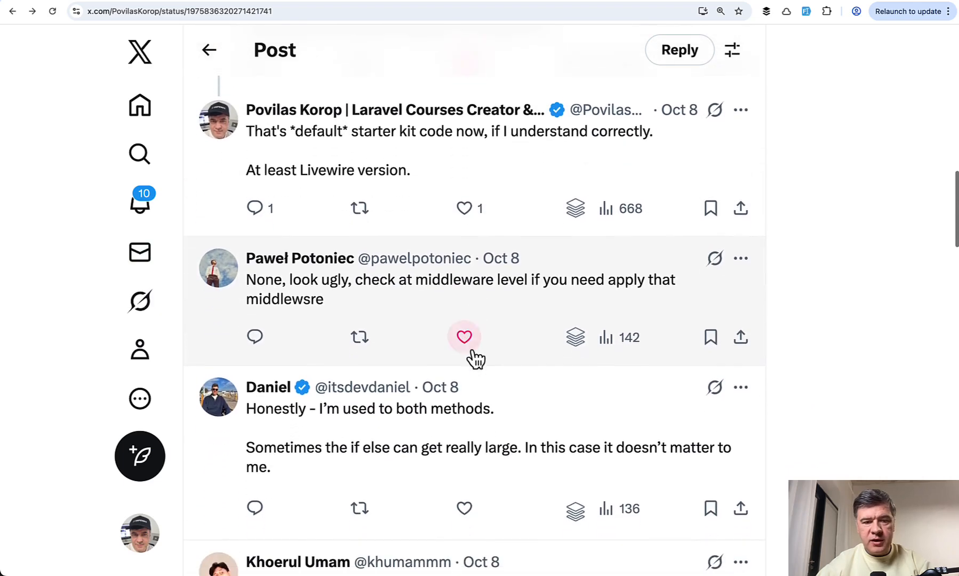
left_click(464, 337)
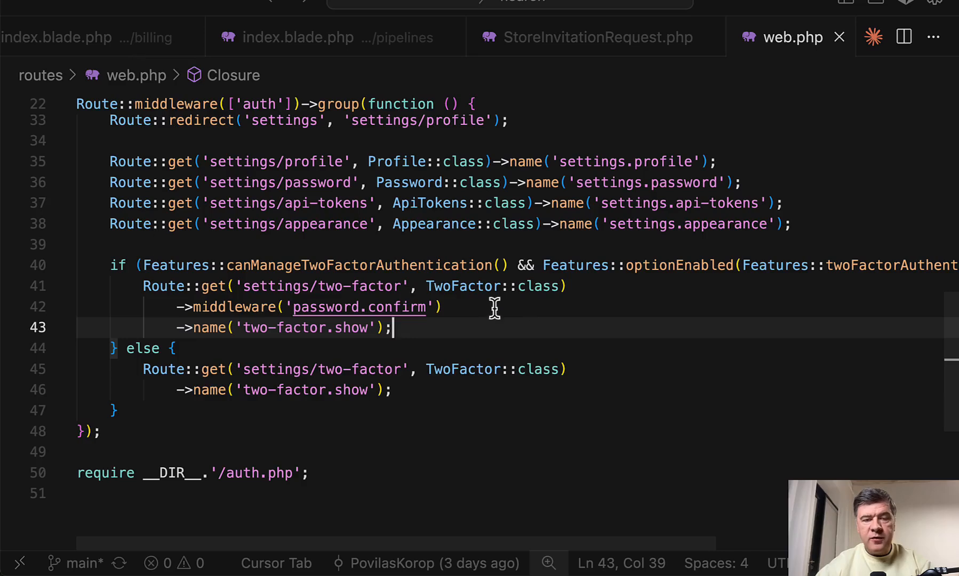
mouse_move(506, 334)
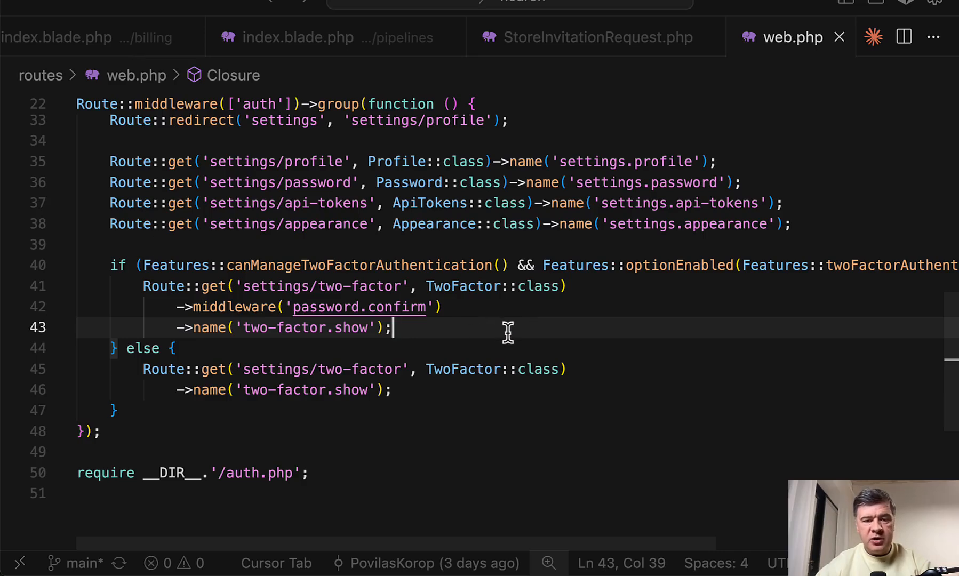
- Open RequirePassword.php, the source behind the password.confirm middleware
left_click(361, 306)
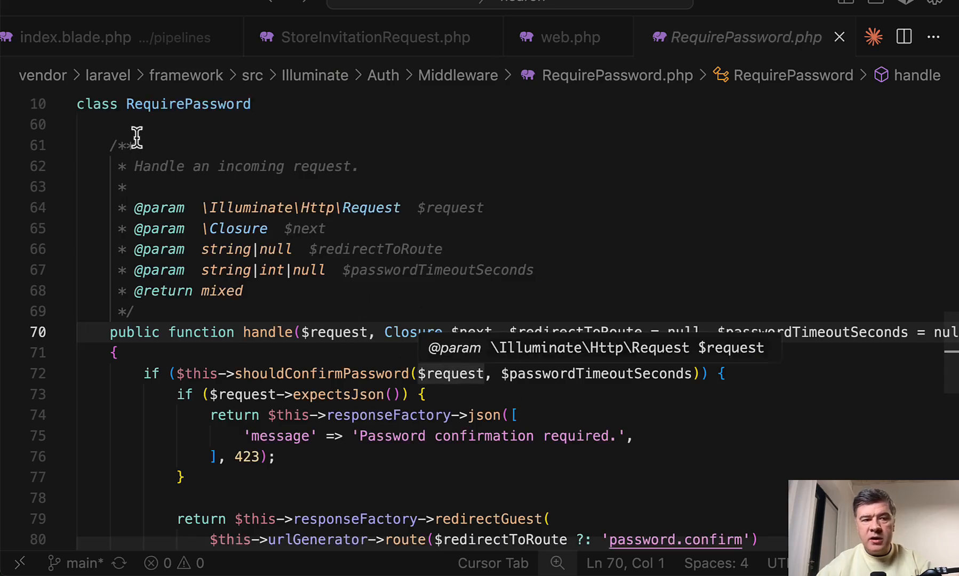
mouse_move(502, 207)
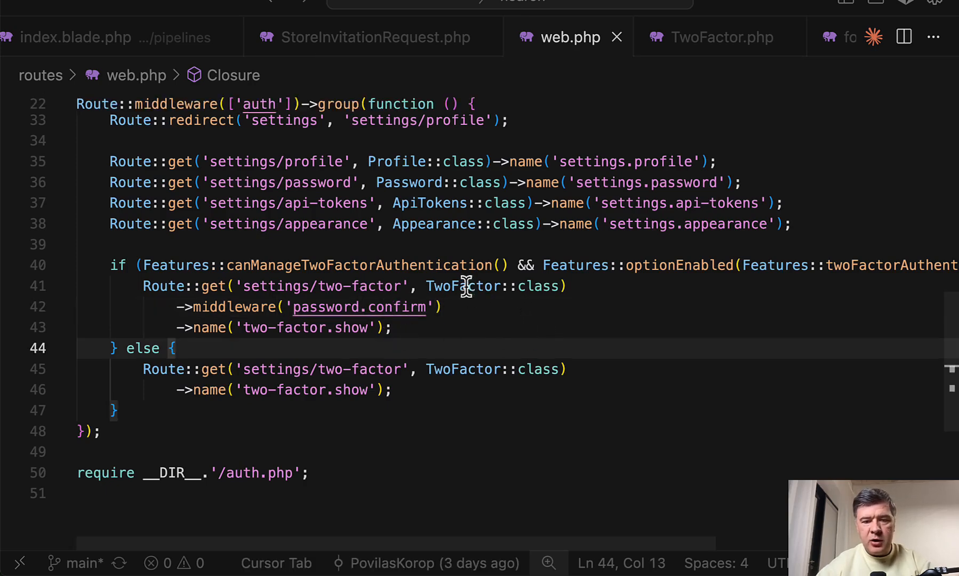
mouse_move(463, 285)
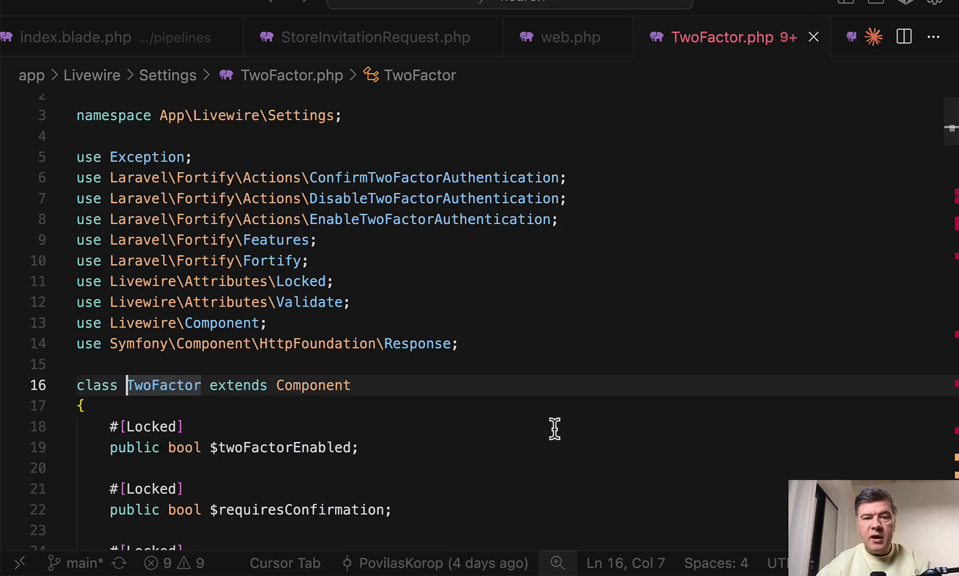
- Review TwoFactor.php's properties and mount(), deciding where a middleware method will go
scroll("down", 3)
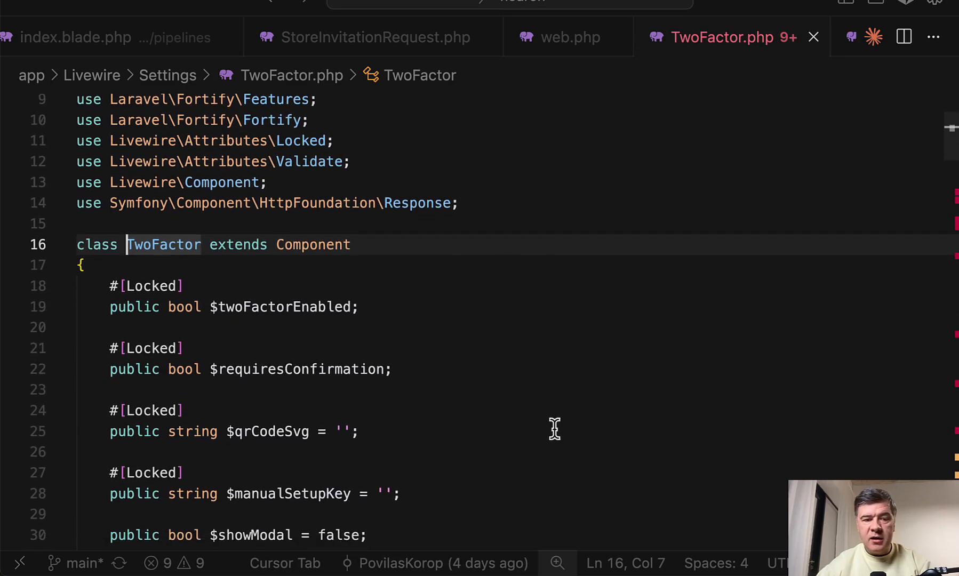
scroll("down", 3)
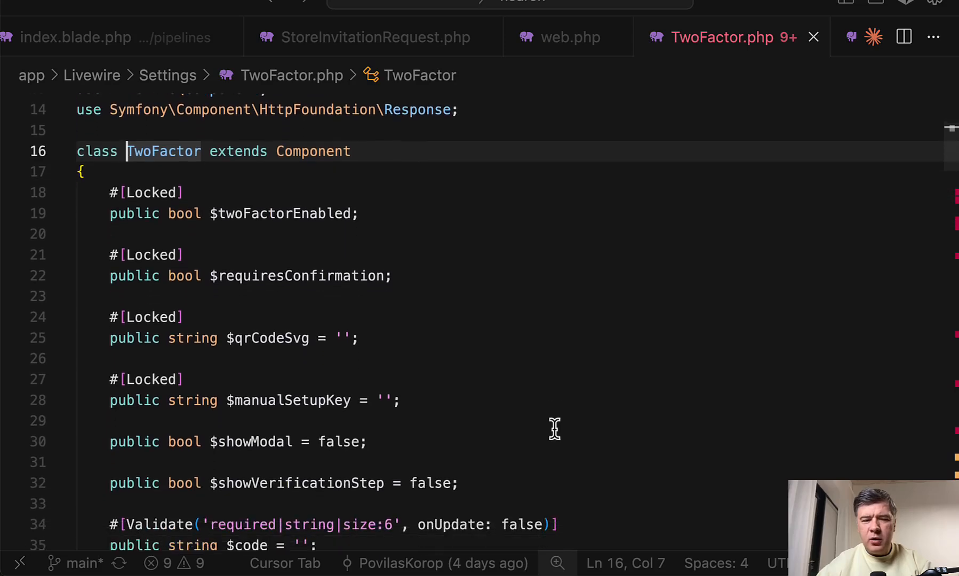
scroll("down", 3)
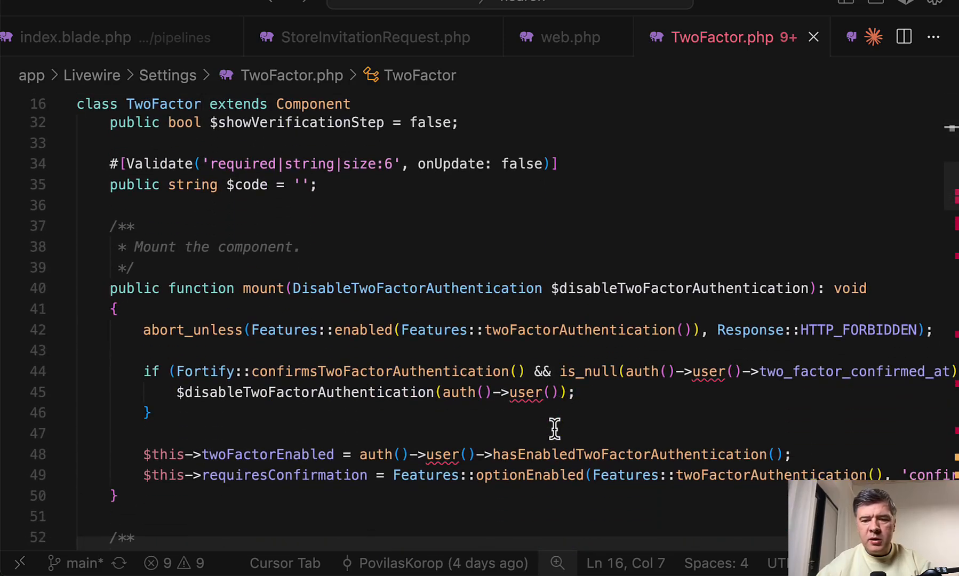
scroll("down", 3)
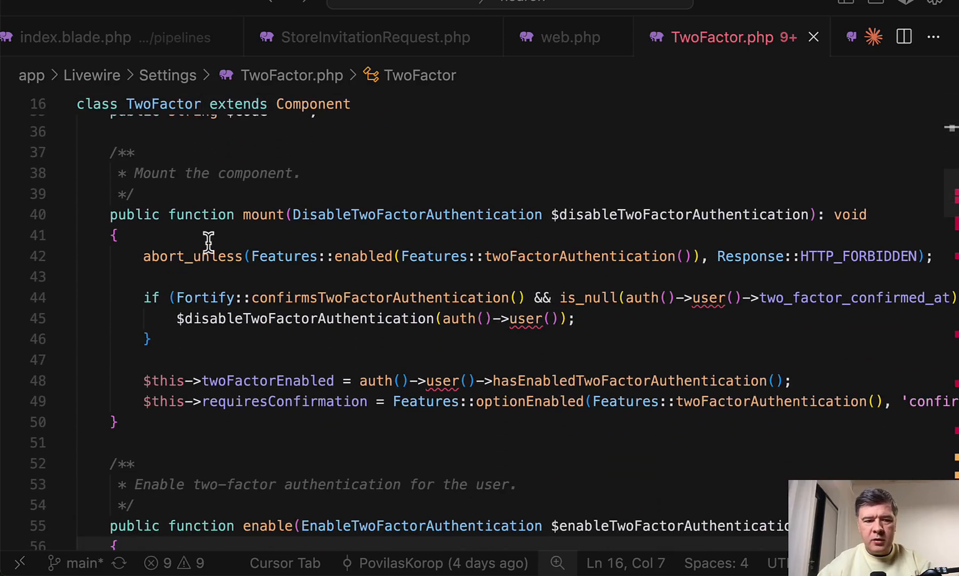
type("$this->authorize('update', auth()->user());")
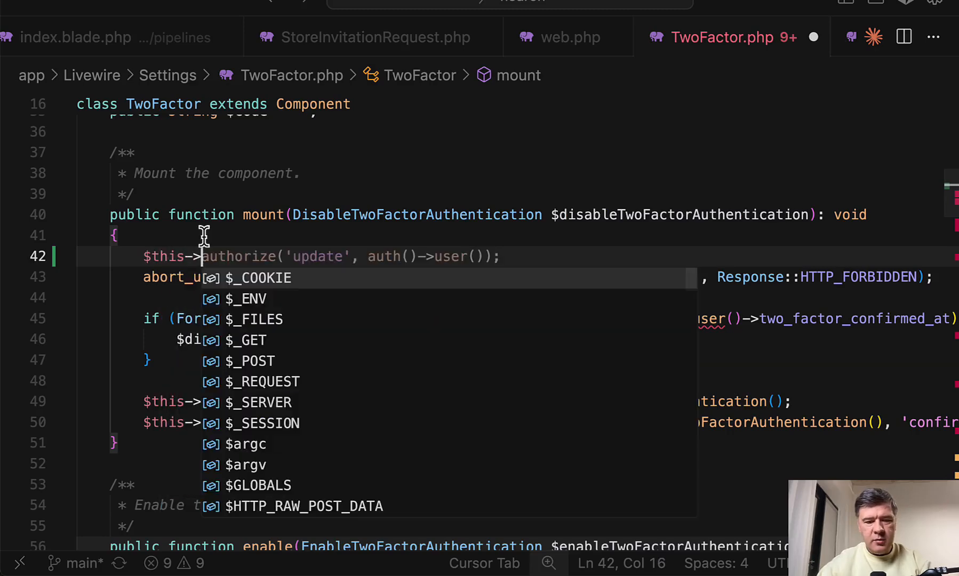
type("middleware('password.confirm')")
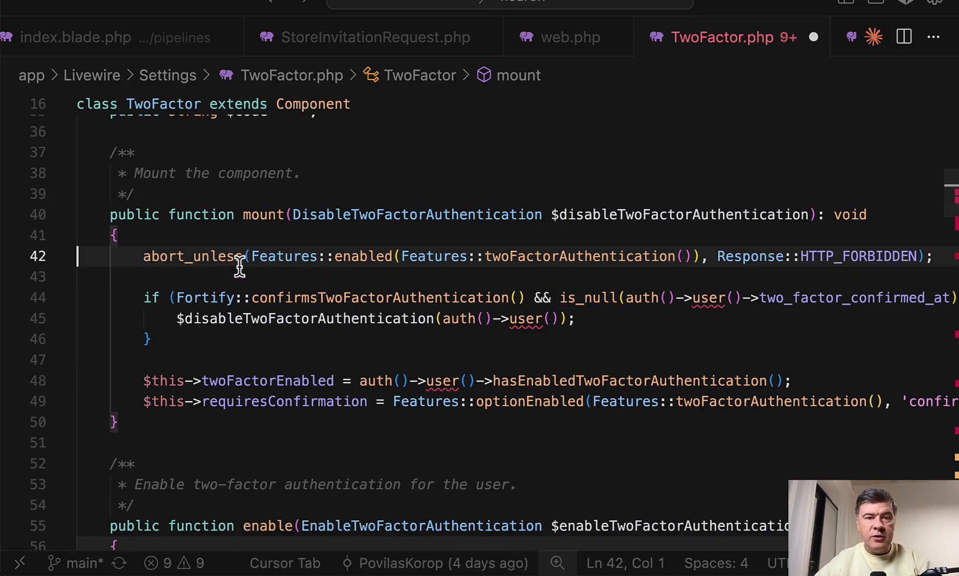
scroll("down", 3)
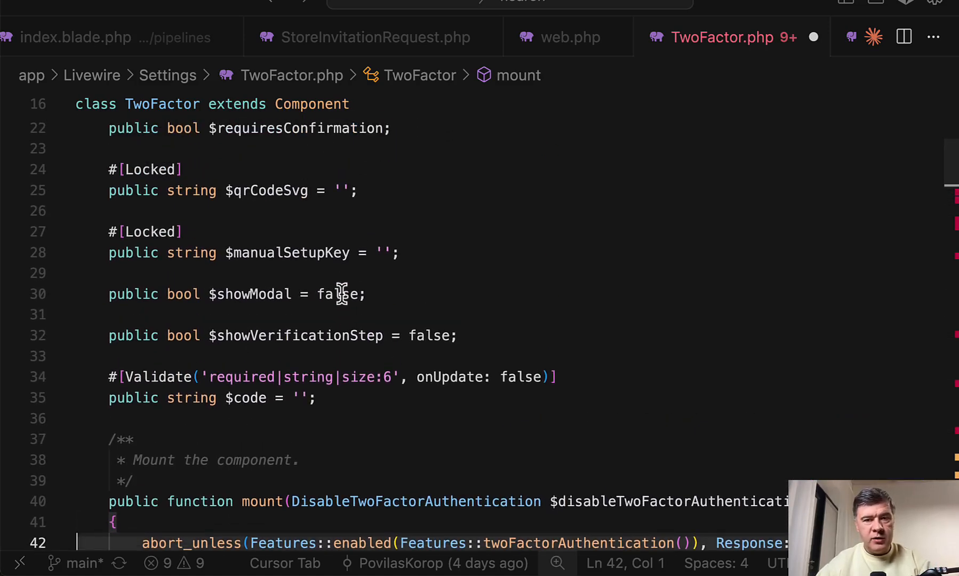
left_click(571, 37)
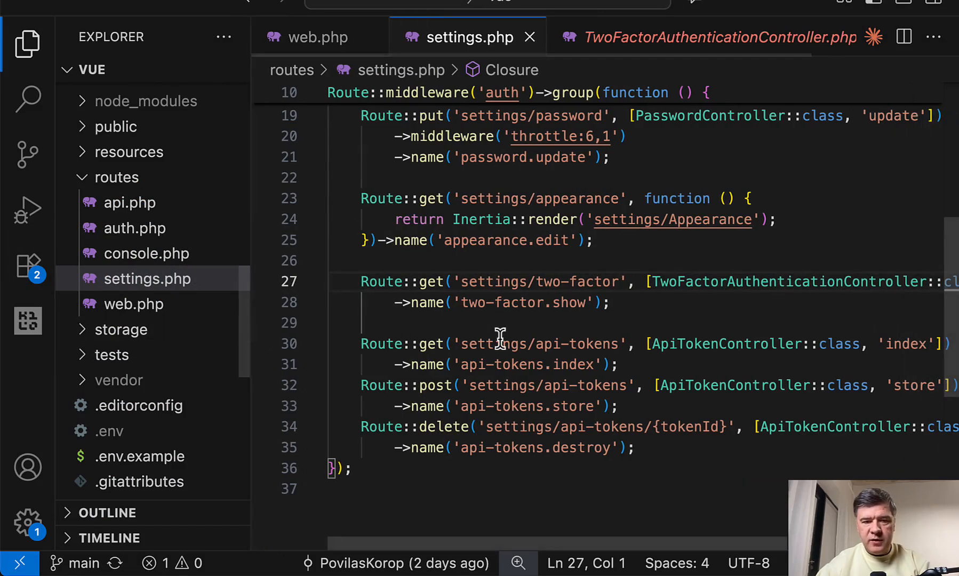
- Check the Vue project's web.php and settings.php routes, then open TwoFactorAuthenticationController.php
left_click(318, 36)
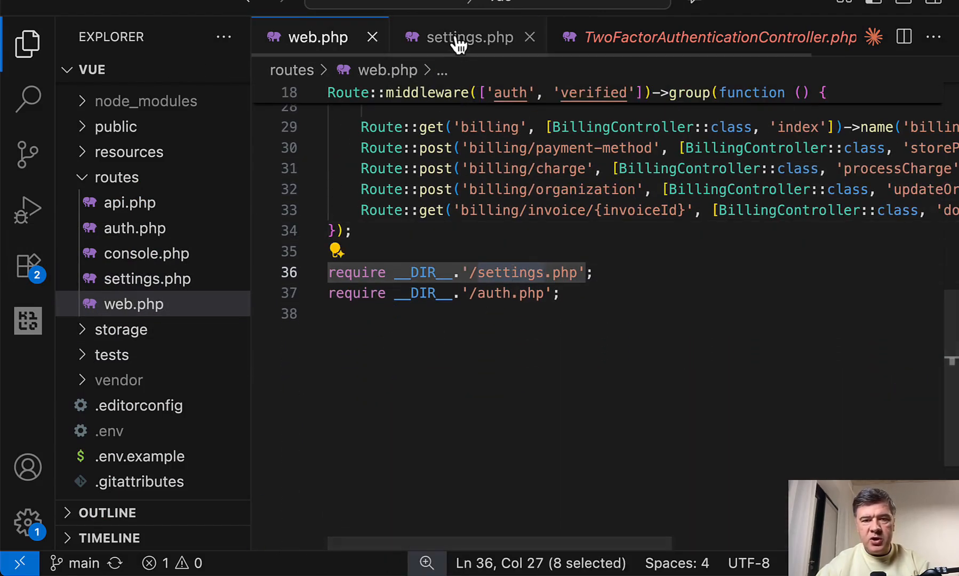
left_click(469, 37)
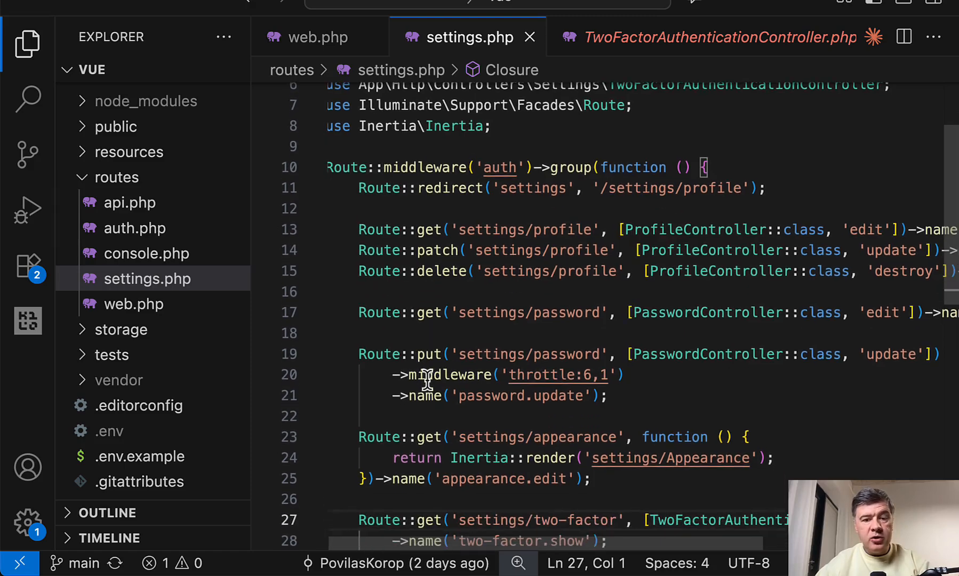
scroll("down", 3)
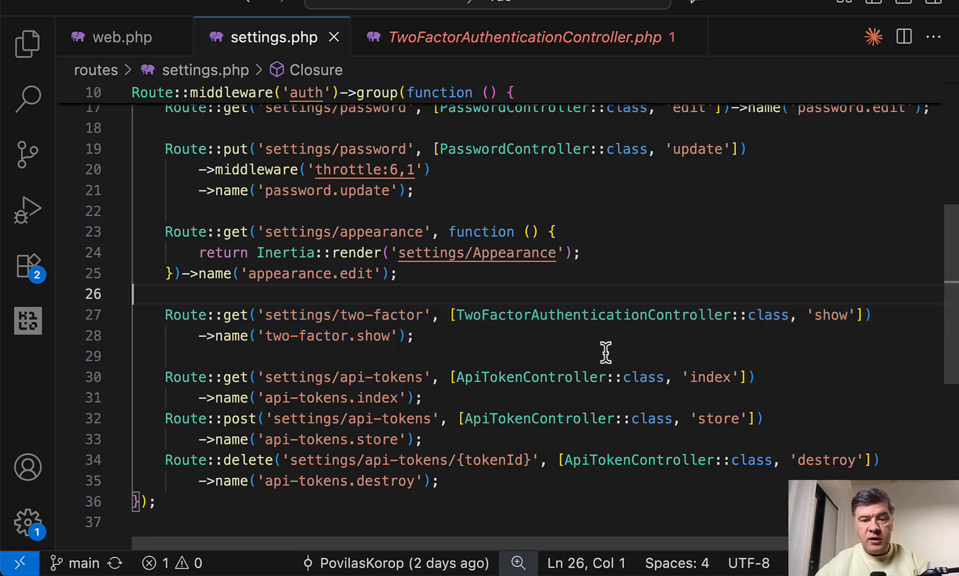
left_click(517, 37)
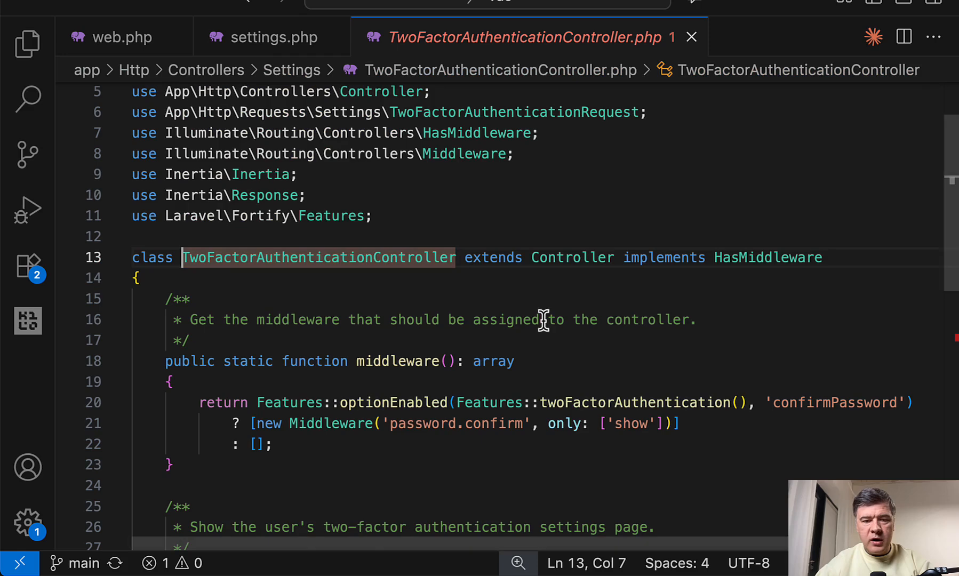
- Scroll through the Vue controller's middleware() method and HasMiddleware import lines
scroll("down", 3)
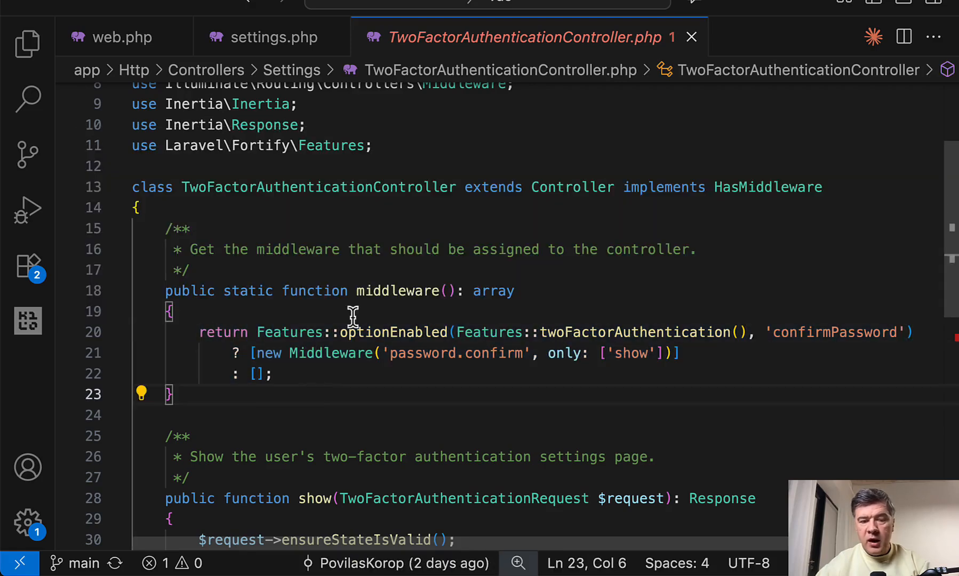
mouse_move(670, 204)
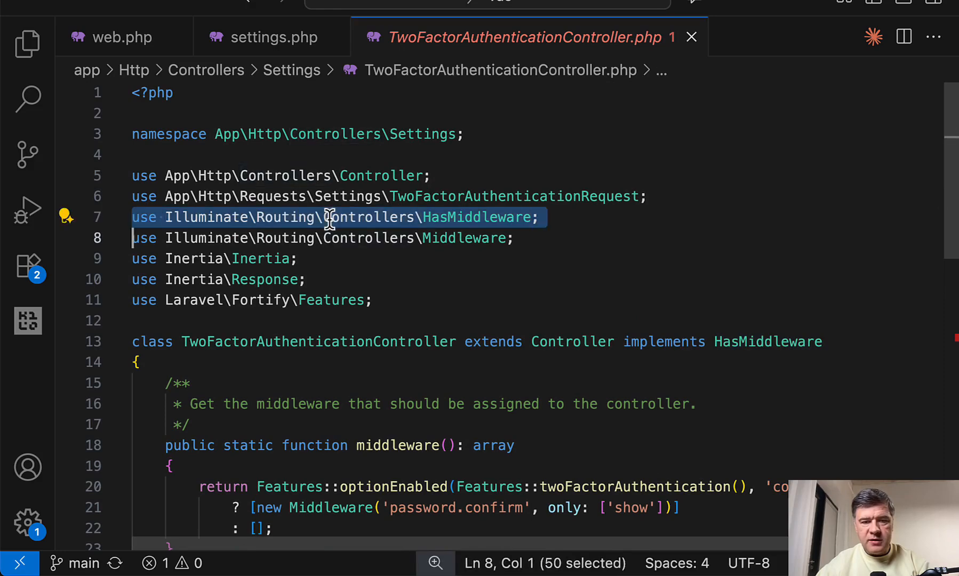
scroll("down", 3)
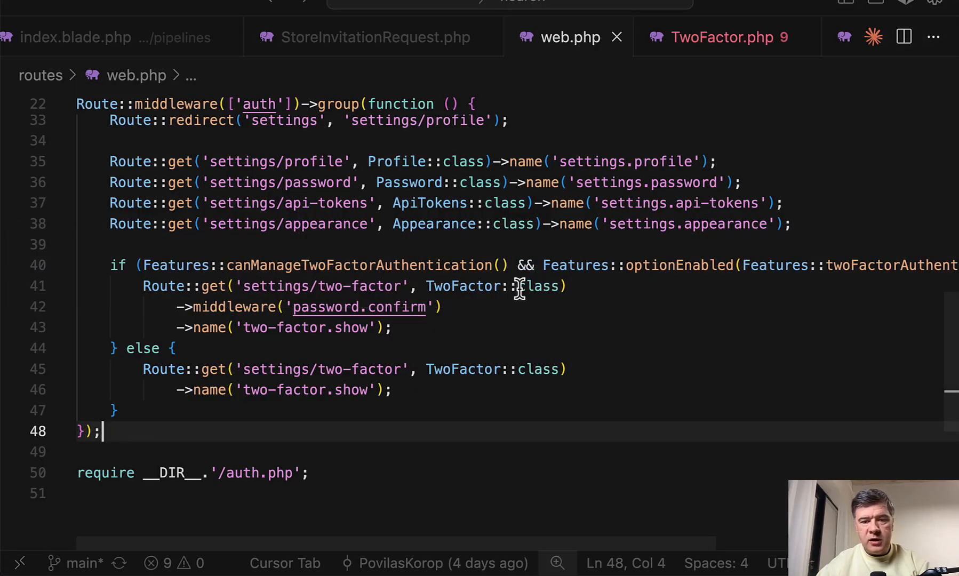
- In TwoFactor.php, import Routing Middleware and add 'implements HasMiddleware' with its import
left_click(722, 37)
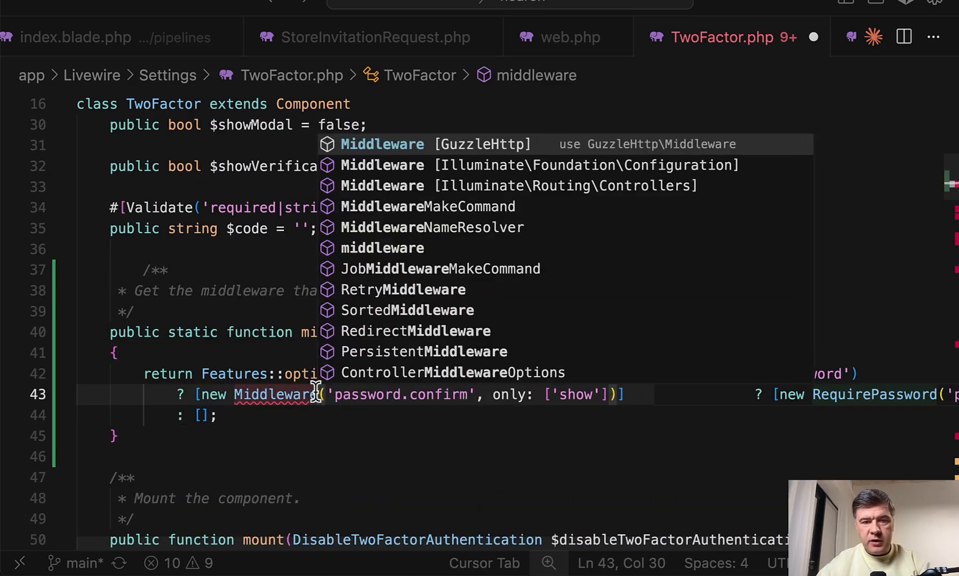
key("Escape")
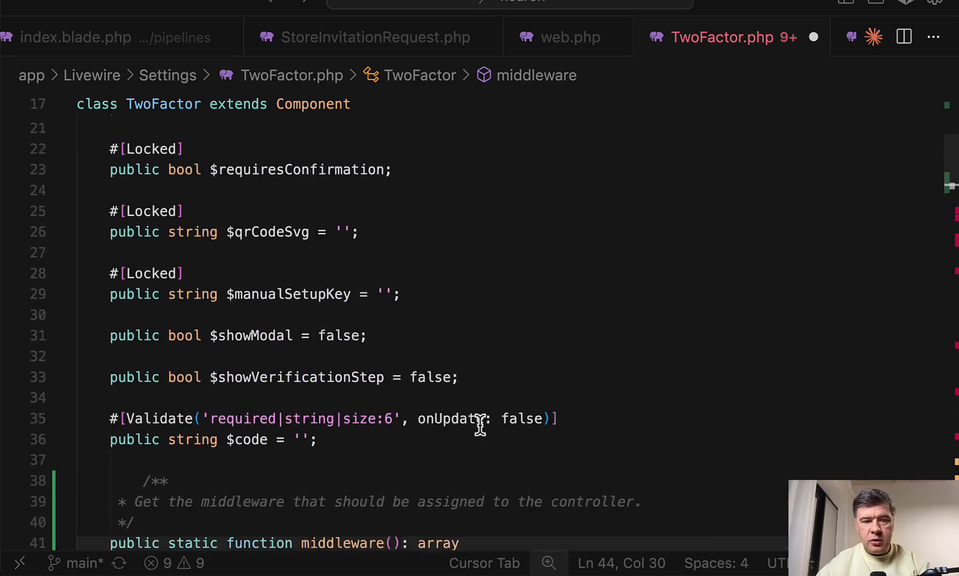
type("implements HasMiddleware")
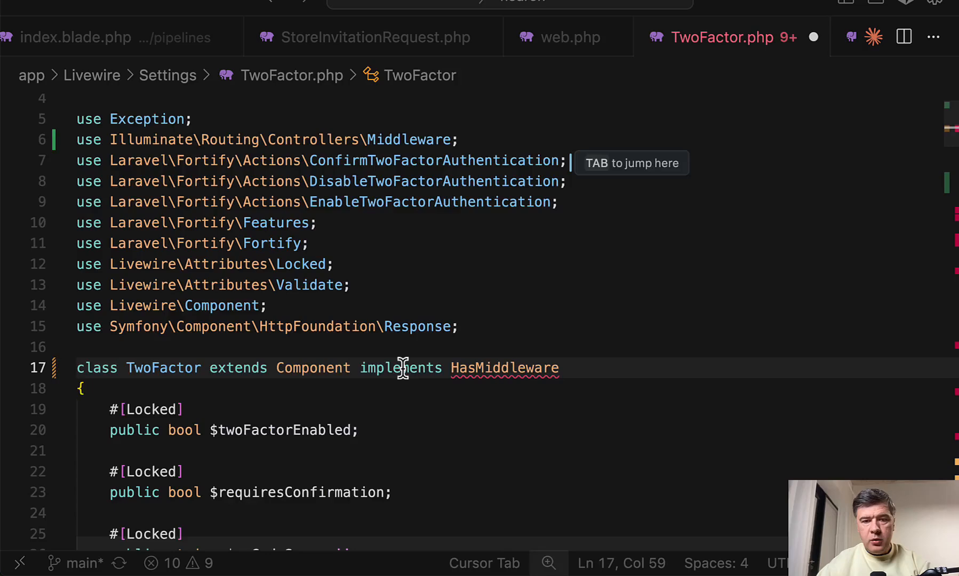
key("Tab")
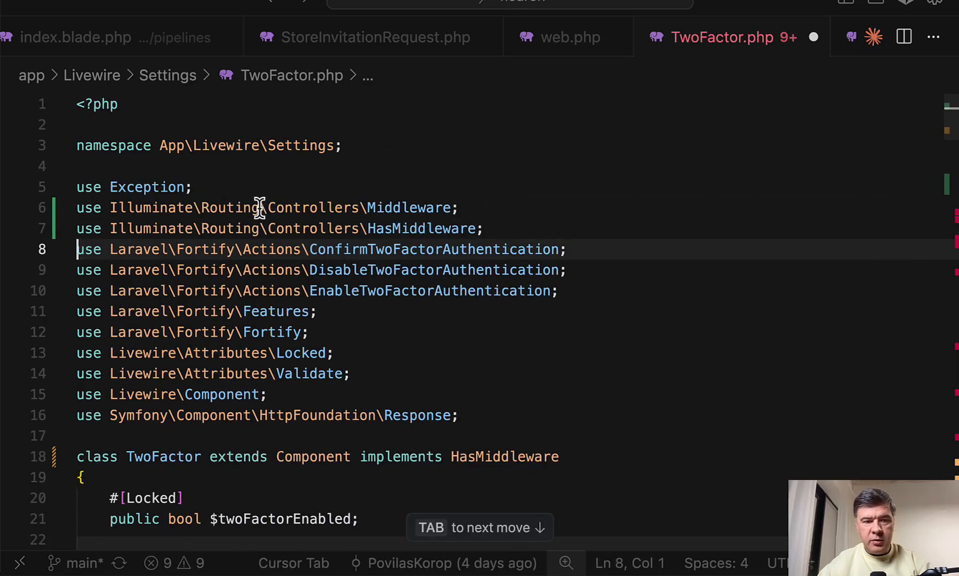
scroll("down", 3)
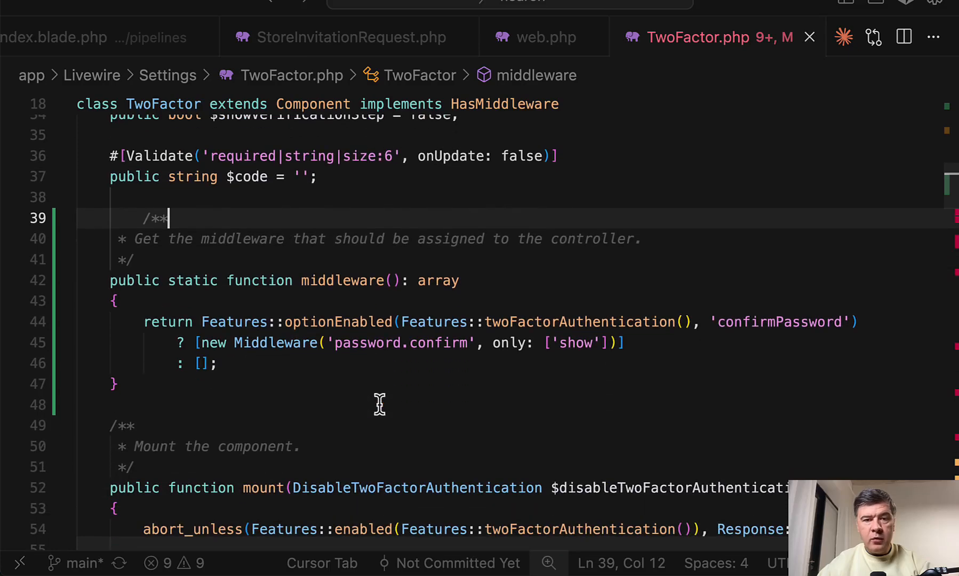
left_click(545, 37)
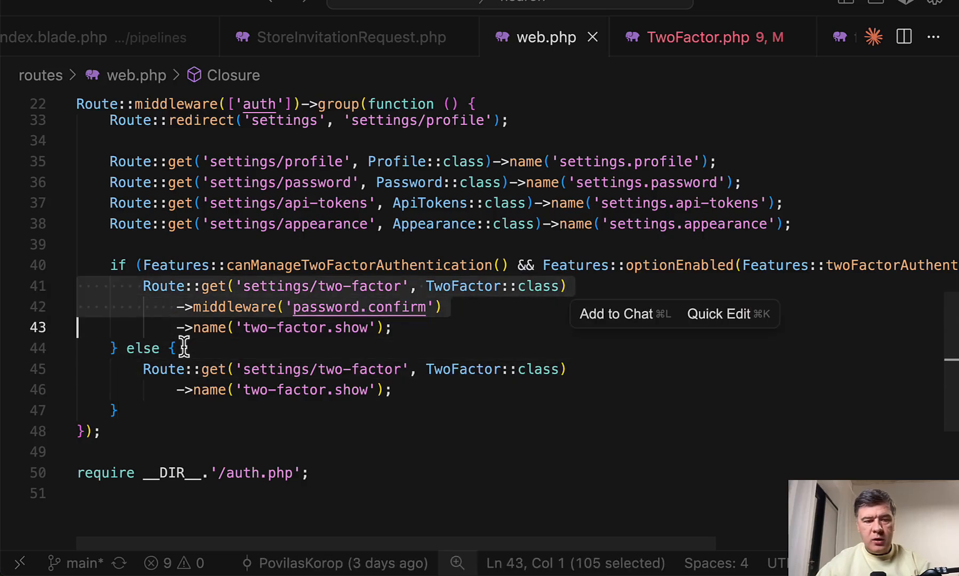
- Comment out the conditional password.confirm route block in web.php and reopen TwoFactor.php
key("cmd+/")
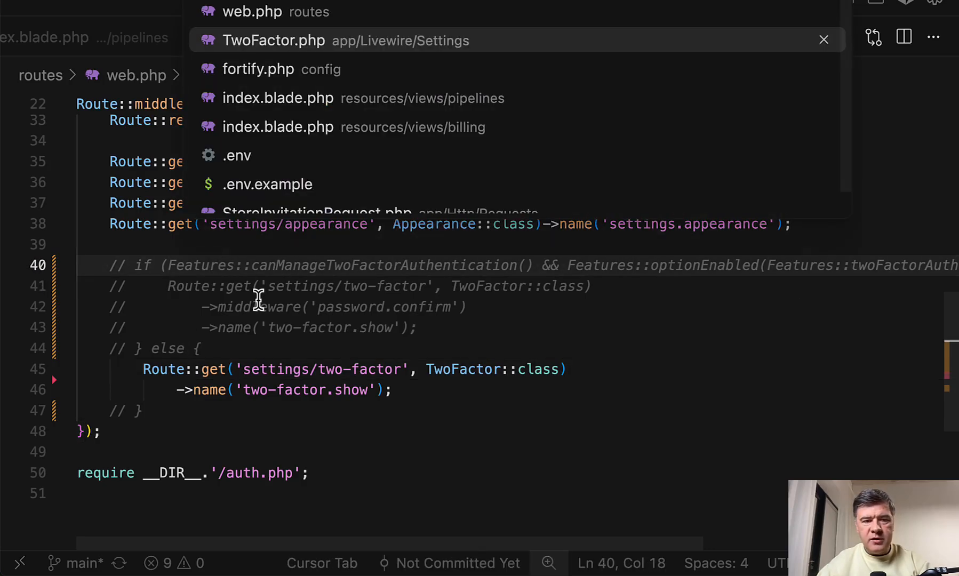
left_click(273, 41)
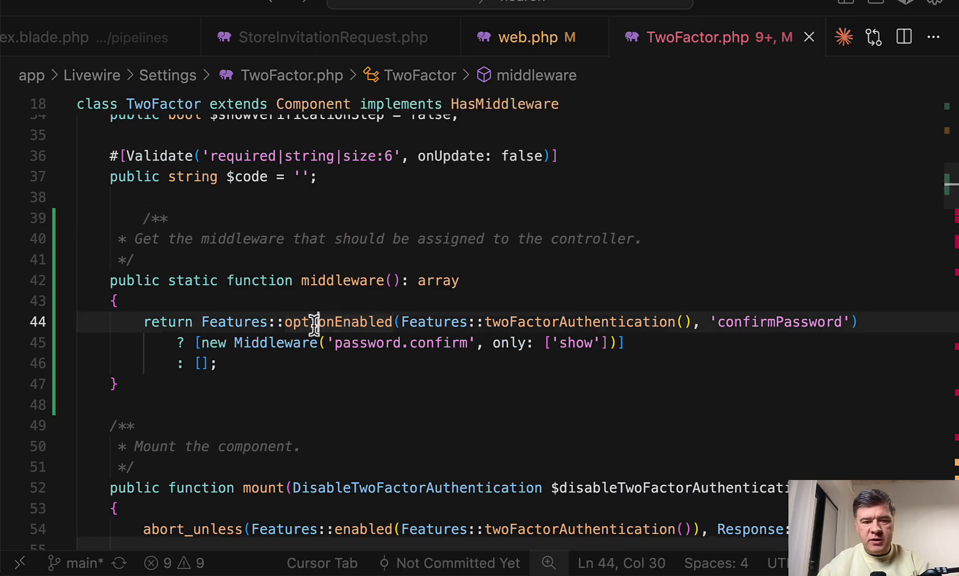
left_click(527, 37)
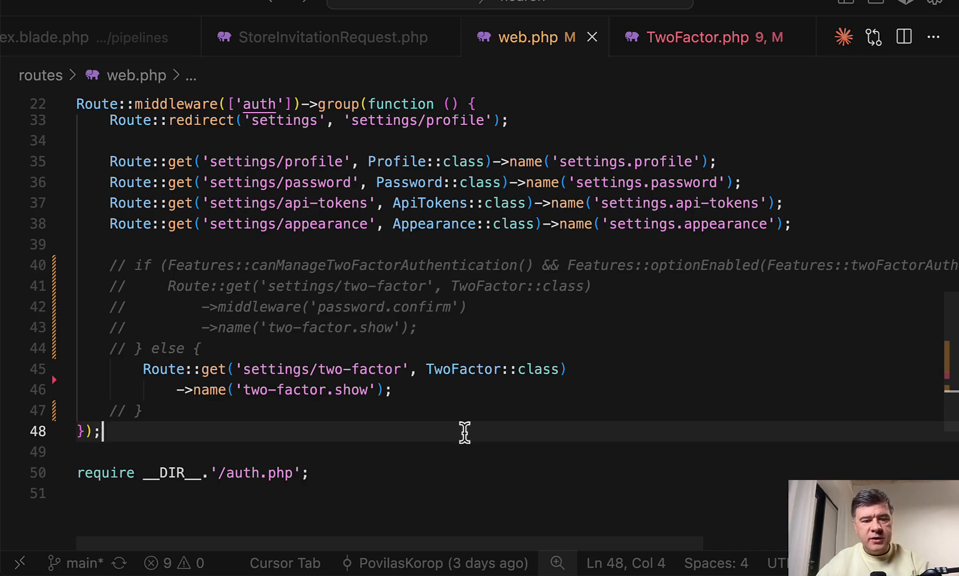
- Delete the only: ['show'] argument from the Middleware constructor in TwoFactor.php
left_click(703, 37)
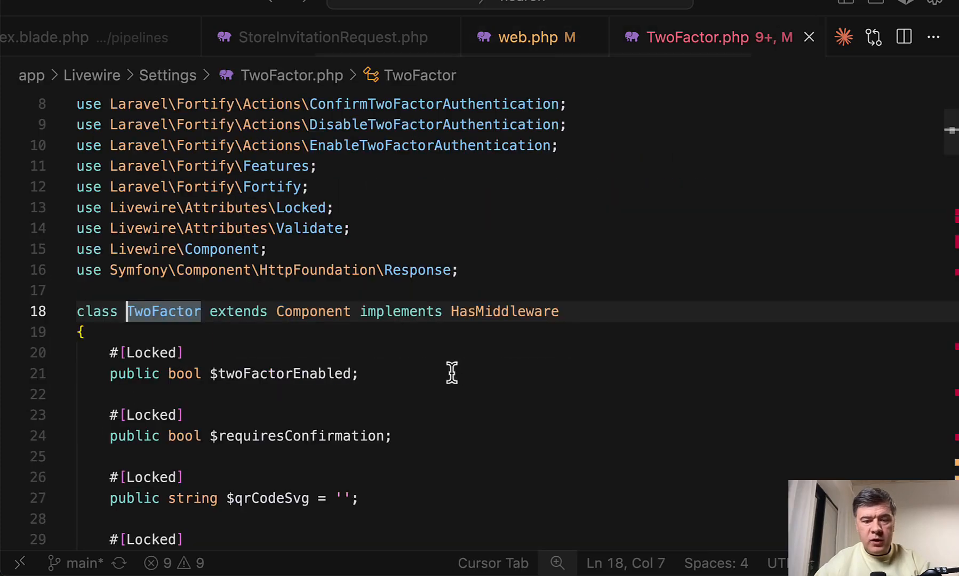
scroll("down", 3)
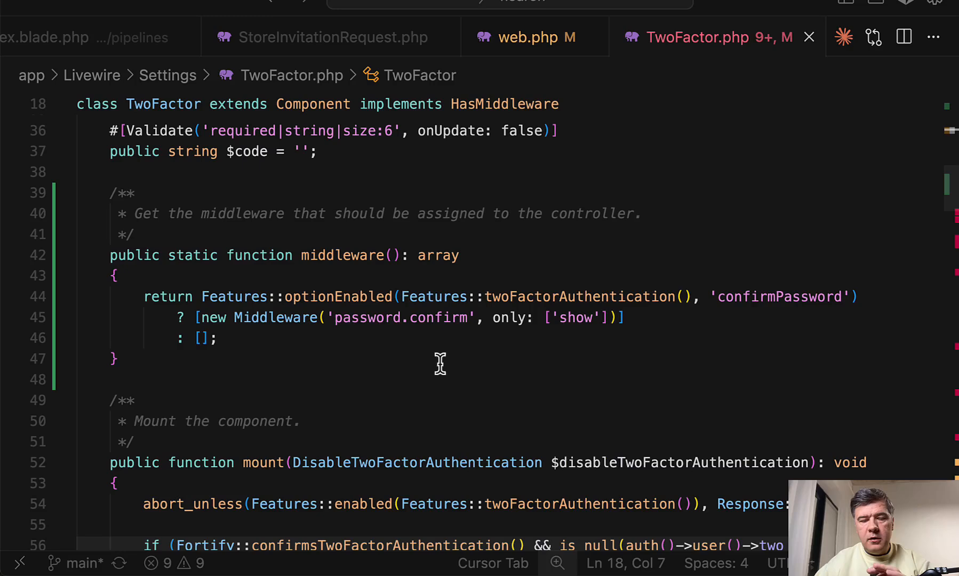
mouse_move(487, 313)
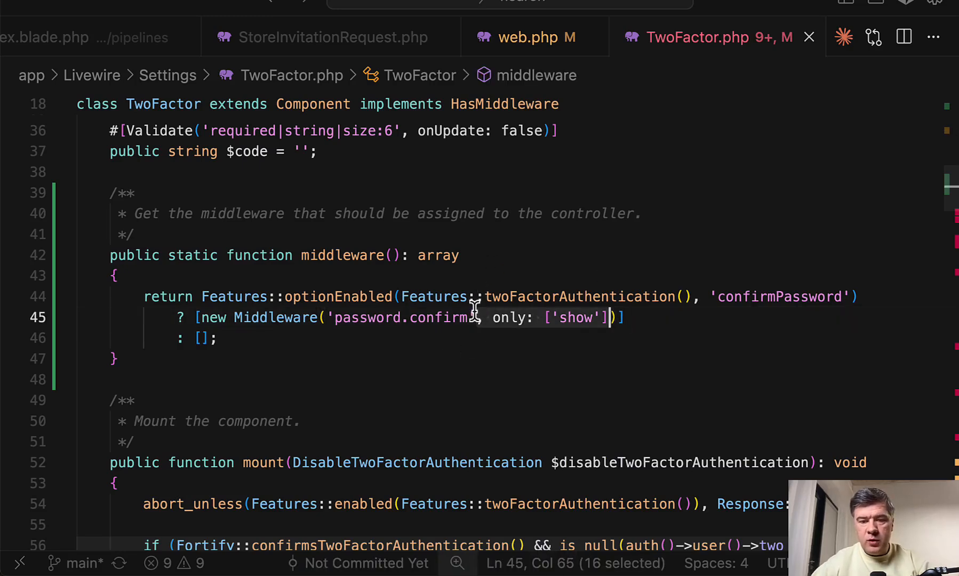
key("Delete")
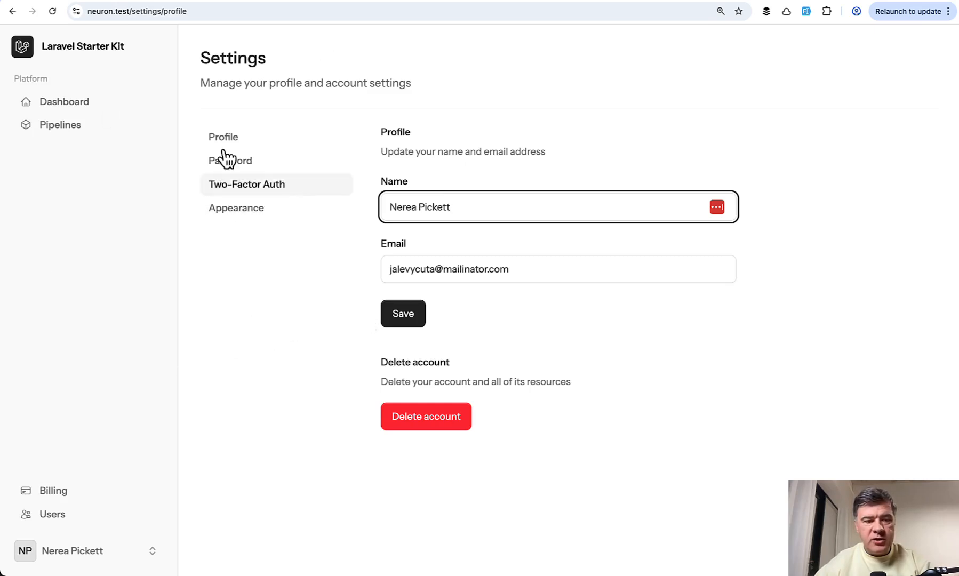
- Browse the settings sidebar to Password, then try opening Two-Factor Auth
left_click(236, 208)
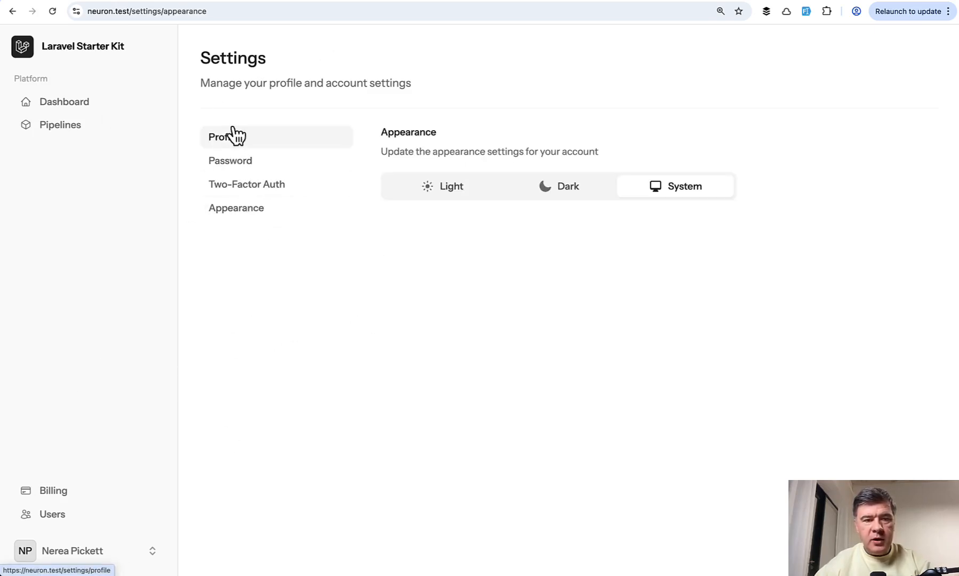
left_click(230, 160)
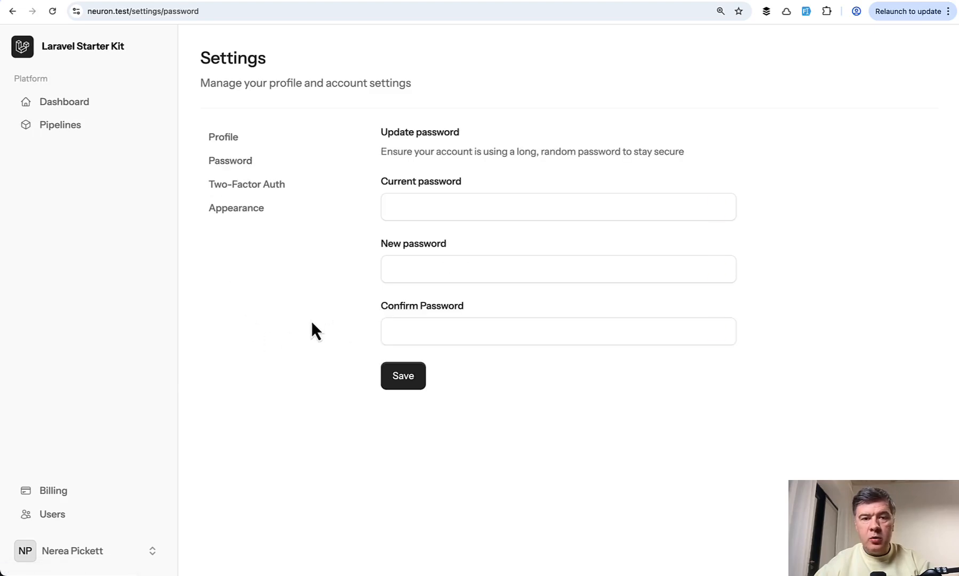
mouse_move(246, 184)
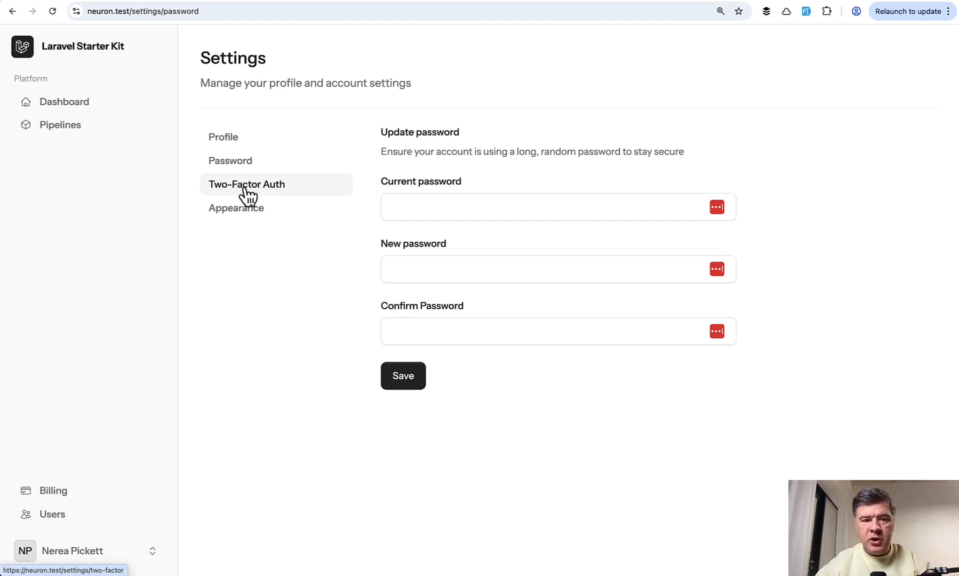
left_click(247, 184)
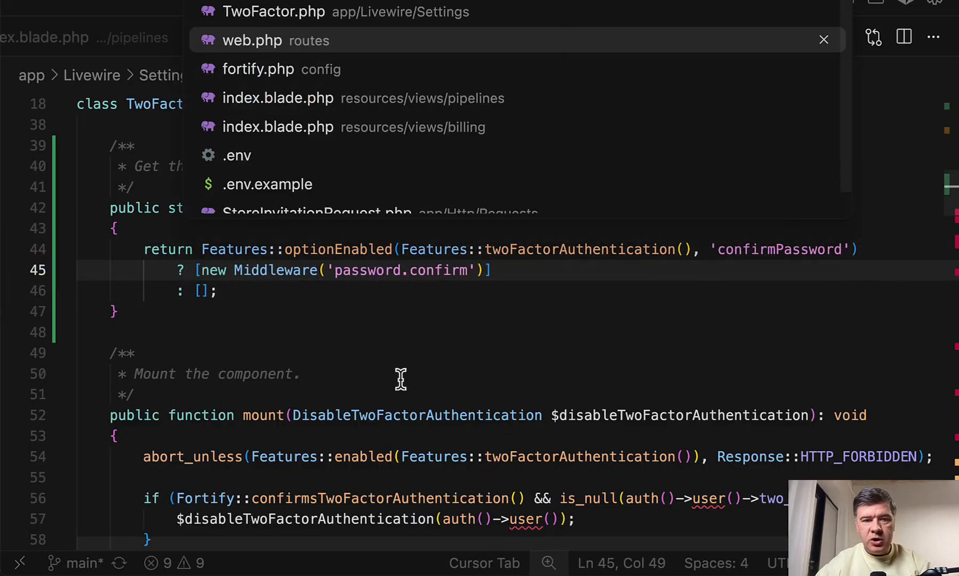
- Review web.php and TwoFactor.php, then quick-open config/fortify.php to check confirmPassword
left_click(252, 41)
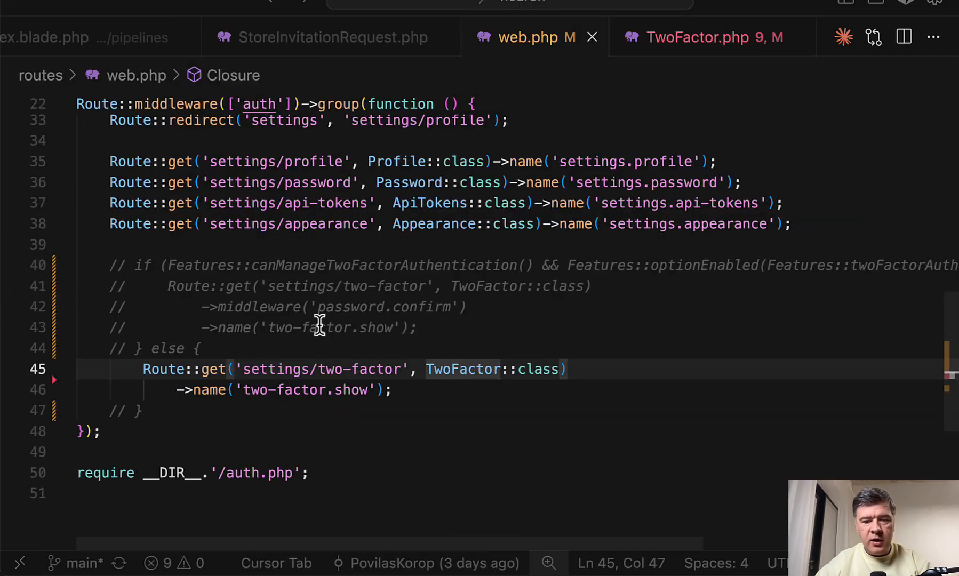
left_click(703, 36)
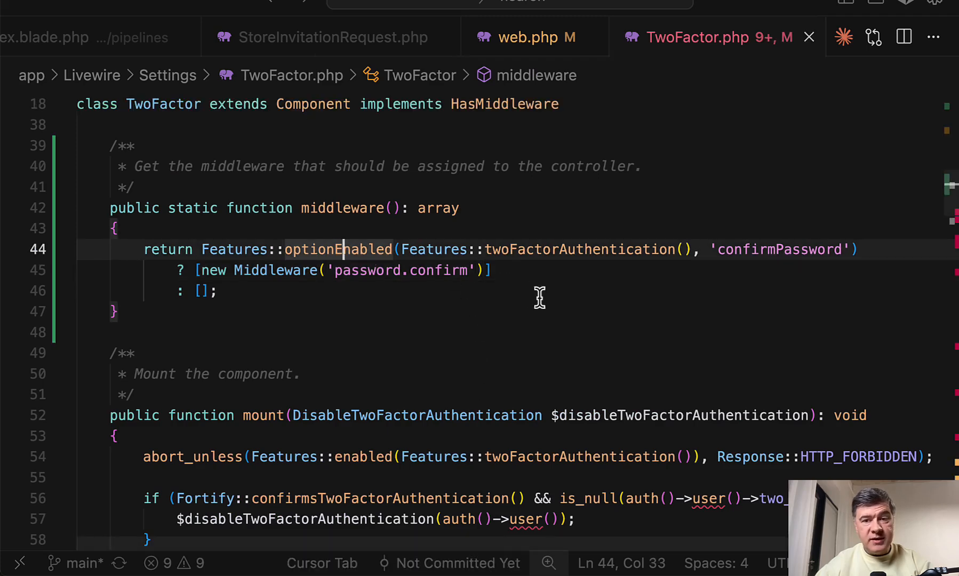
left_click(784, 37)
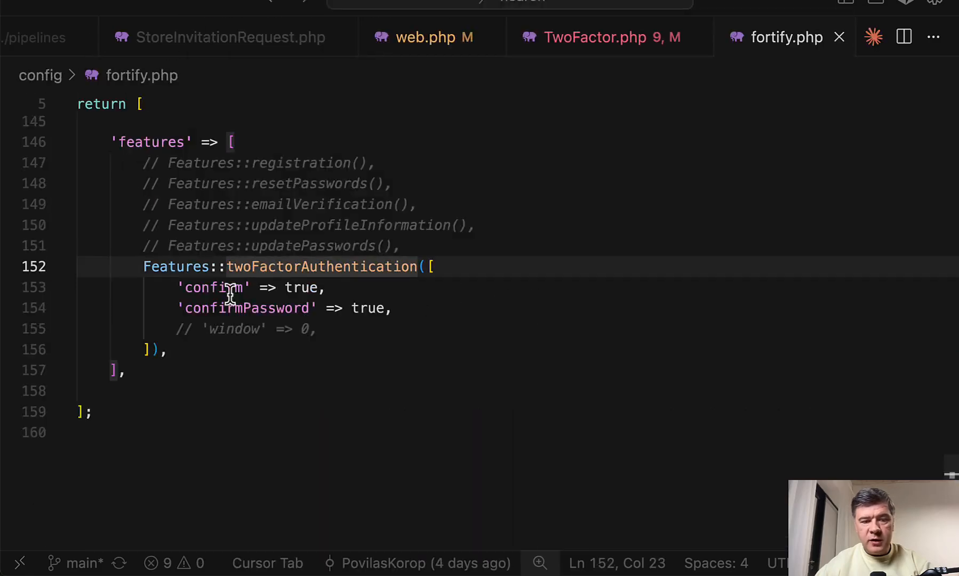
type("f")
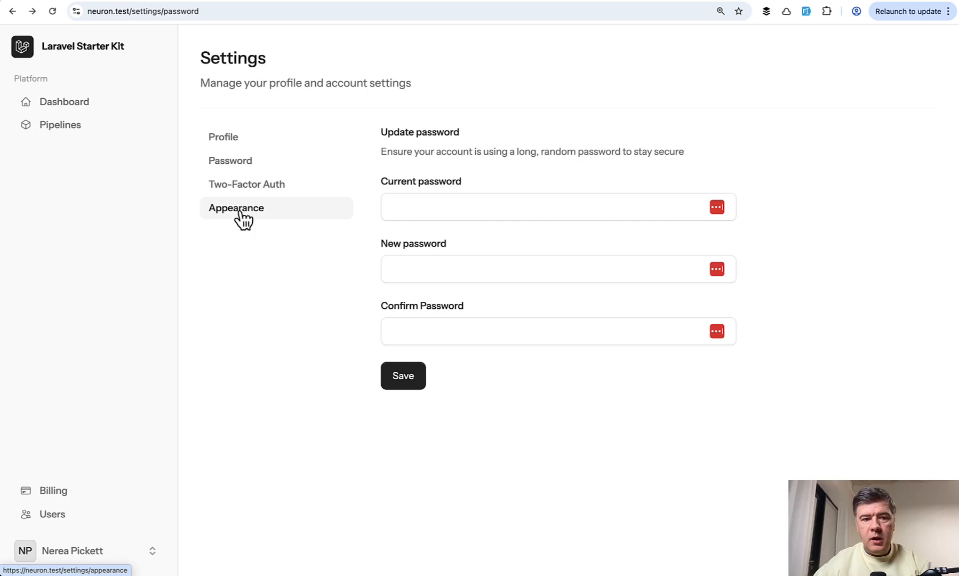
- Open the Appearance page from the settings sidebar
left_click(246, 184)
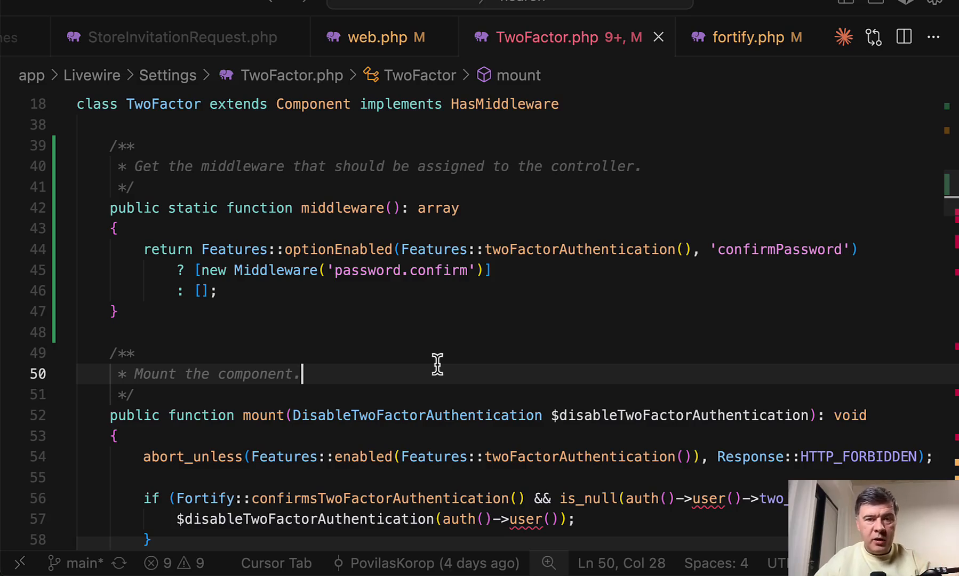
left_click(375, 36)
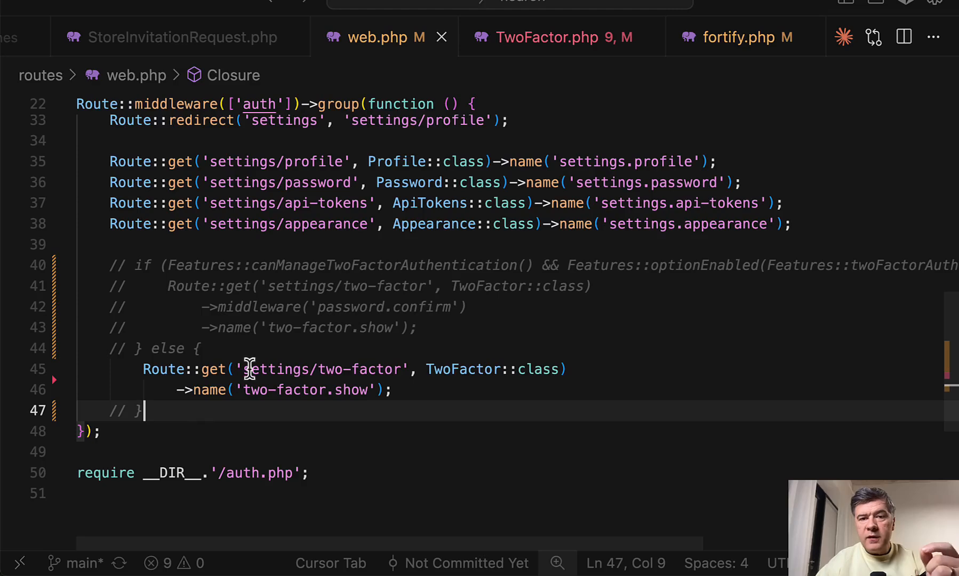
left_click(553, 37)
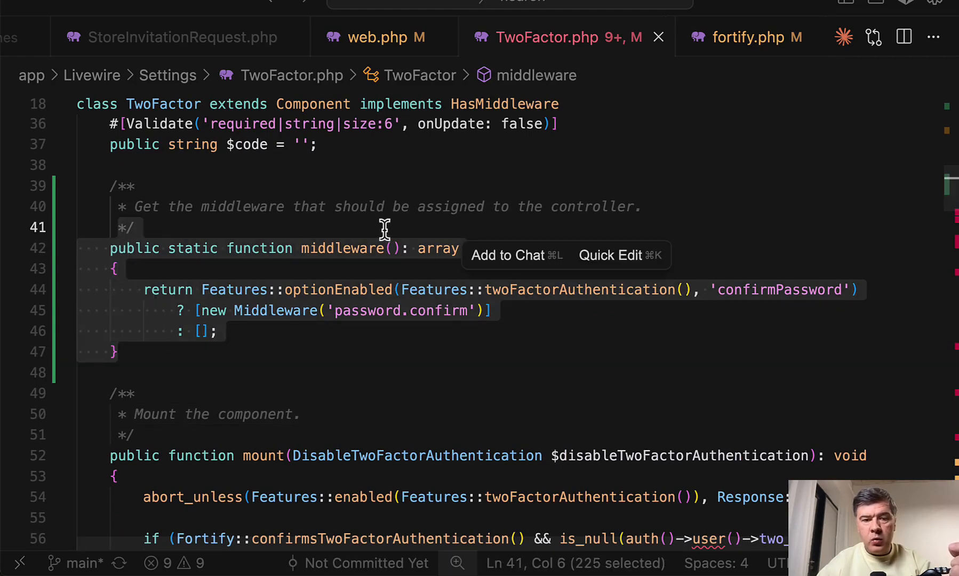
mouse_move(471, 217)
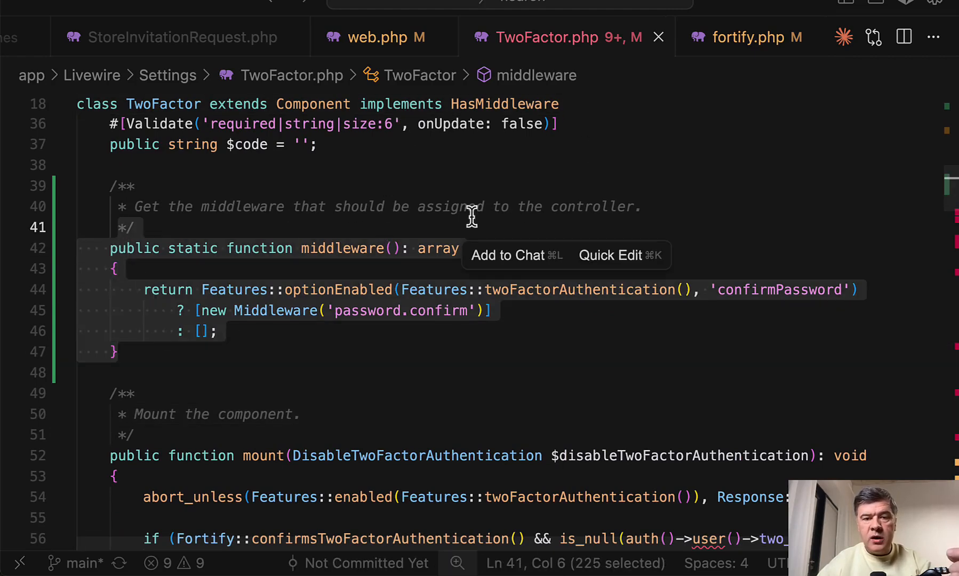
mouse_move(453, 233)
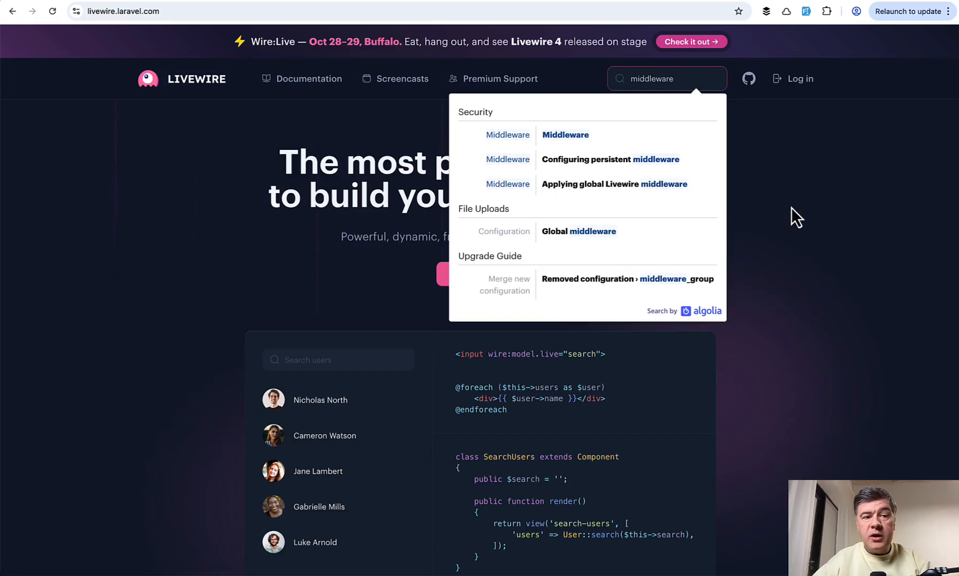
mouse_move(565, 135)
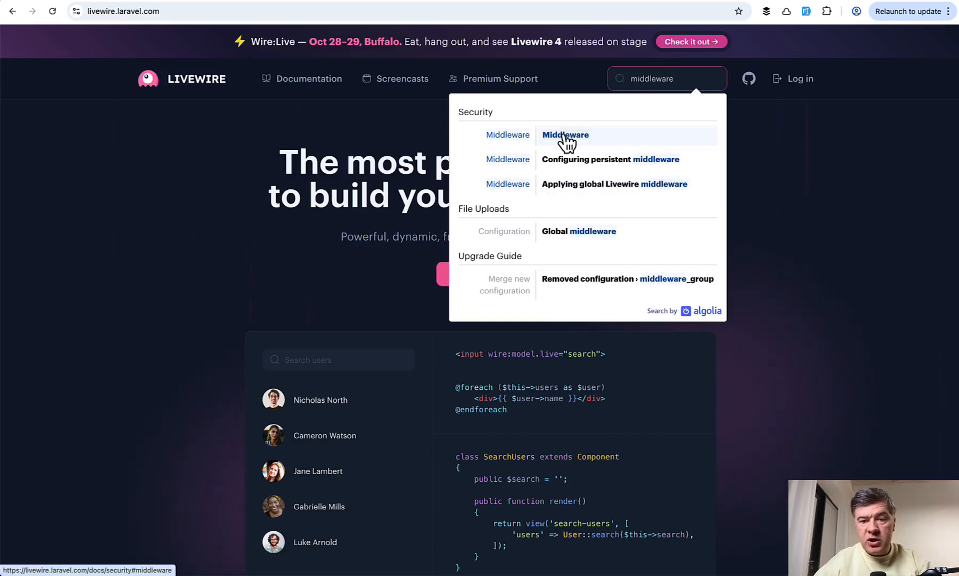
- Open the Security > Middleware search result and scroll through the persistent middleware section
left_click(565, 135)
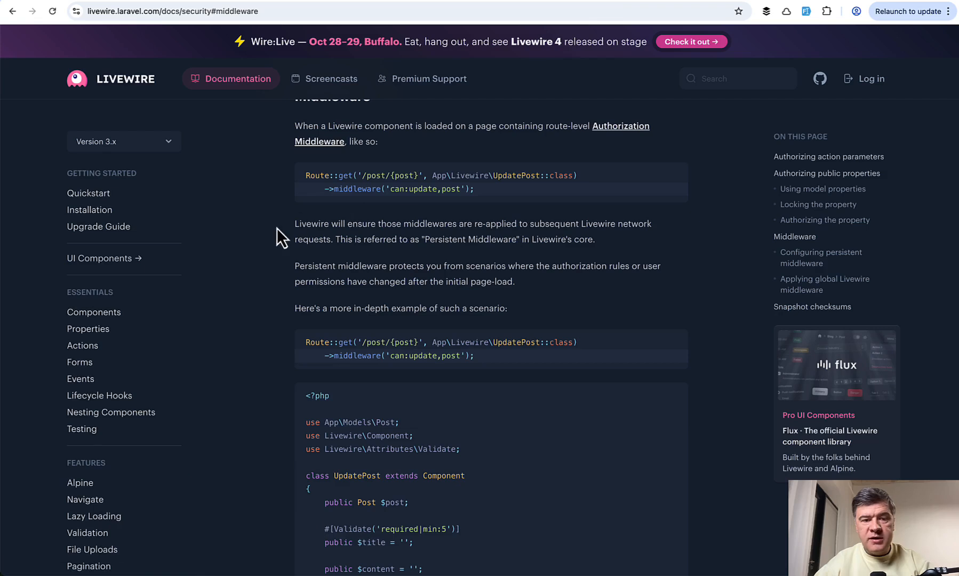
scroll("down", 3)
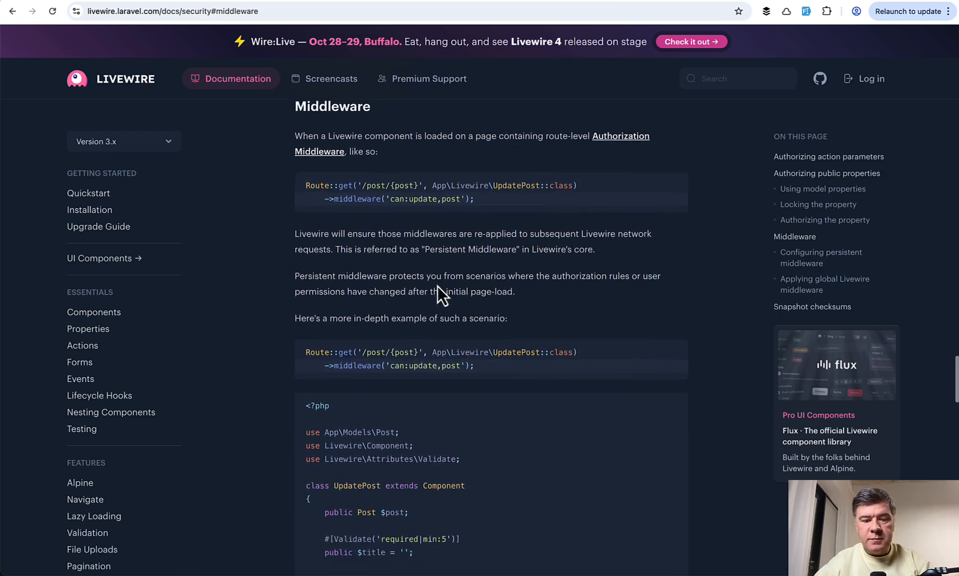
scroll("down", 3)
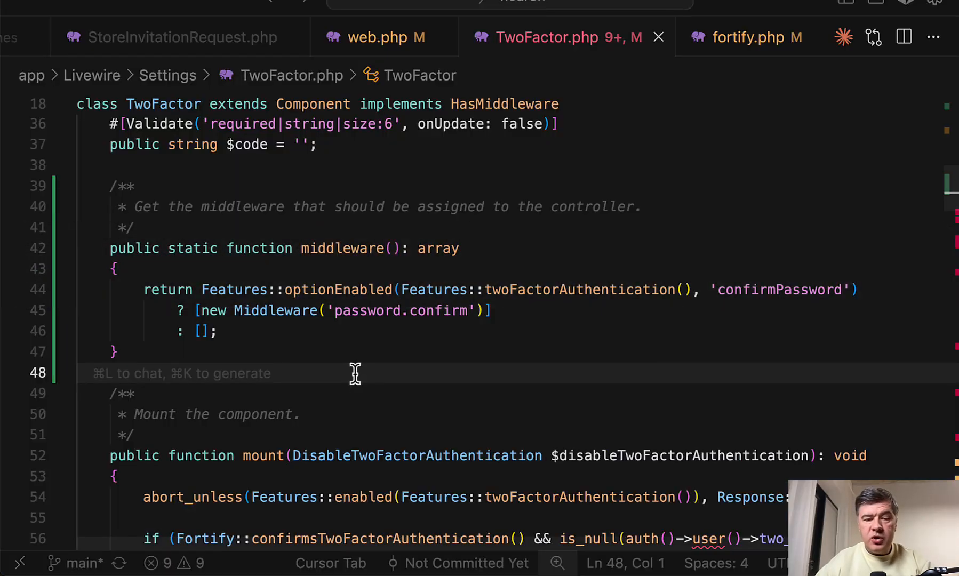
left_click(360, 393)
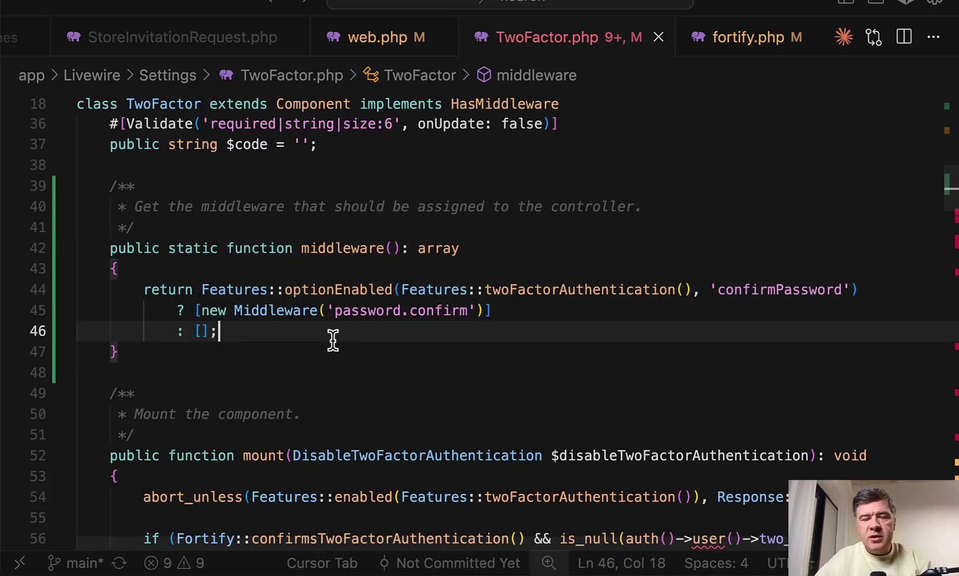
mouse_move(333, 393)
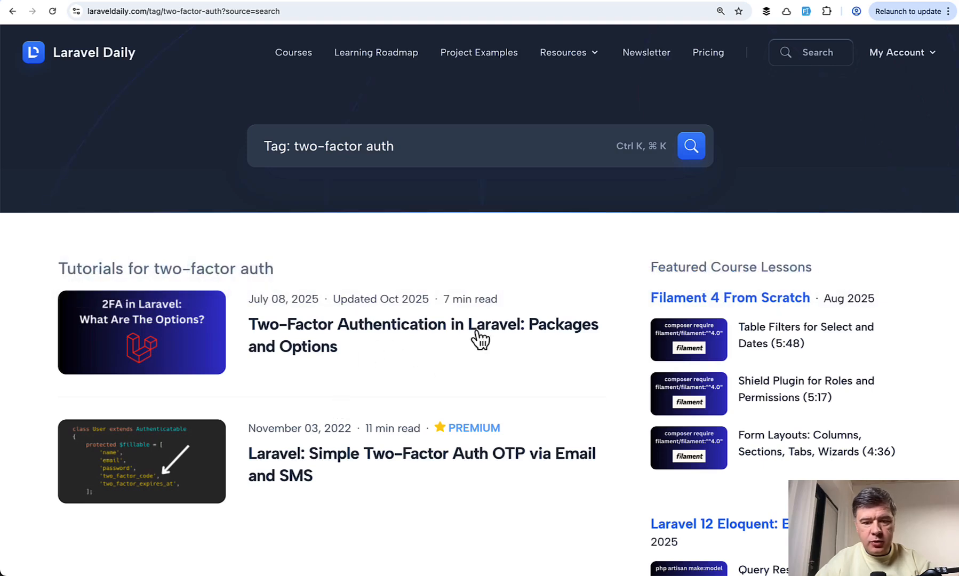
mouse_move(480, 333)
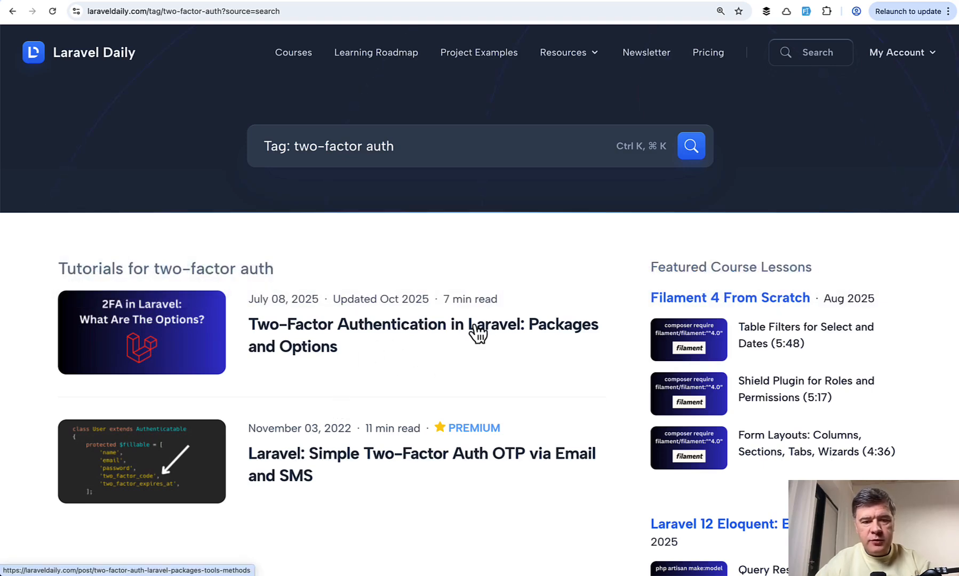
- Open 'Two-Factor Authentication in Laravel: Packages and Options' and scroll to Official 2FA Options
left_click(424, 335)
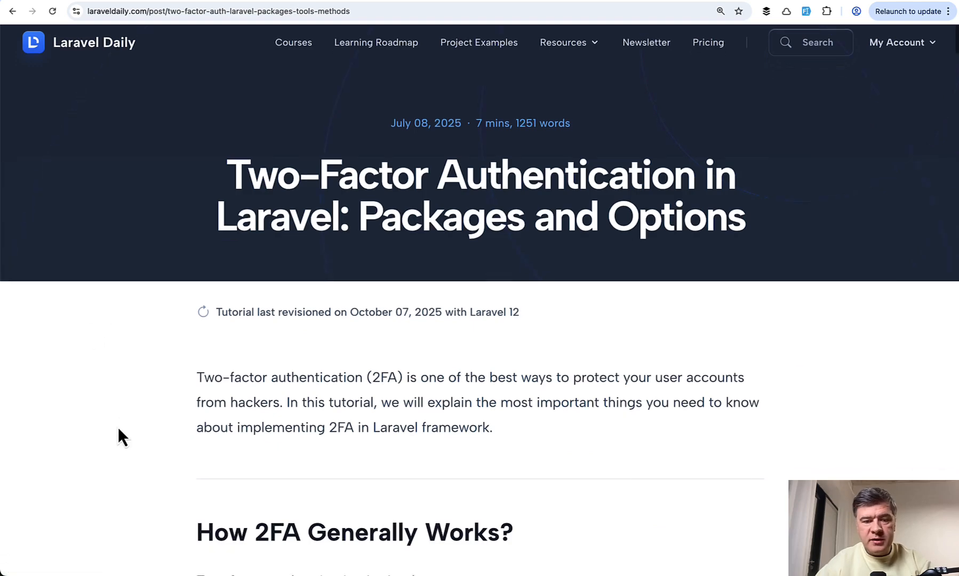
scroll("down", 3)
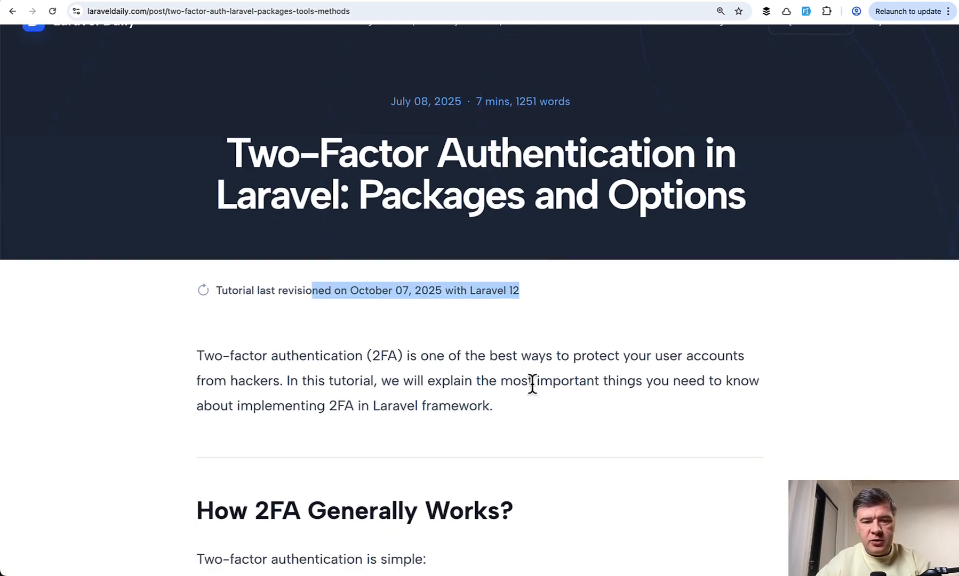
scroll("down", 3)
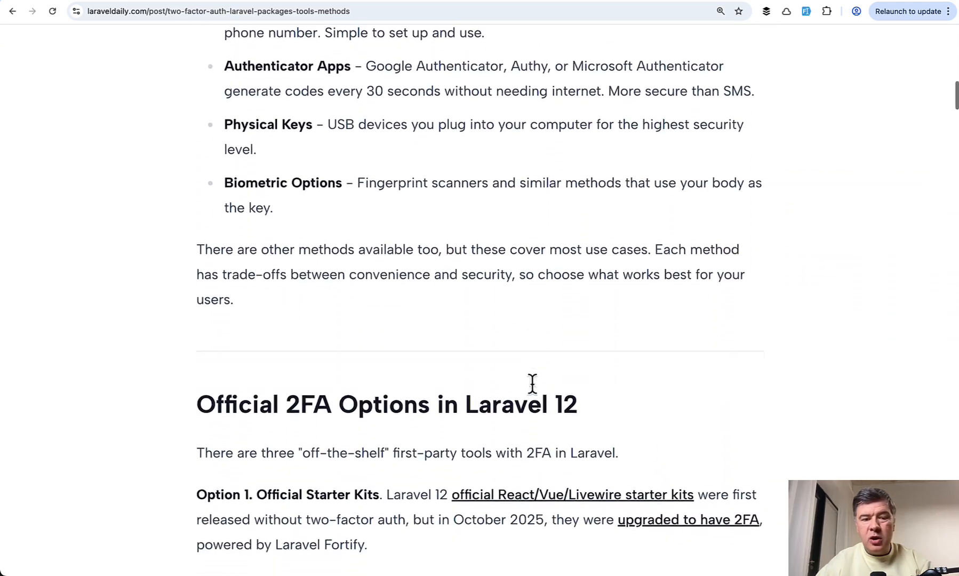
scroll("down", 3)
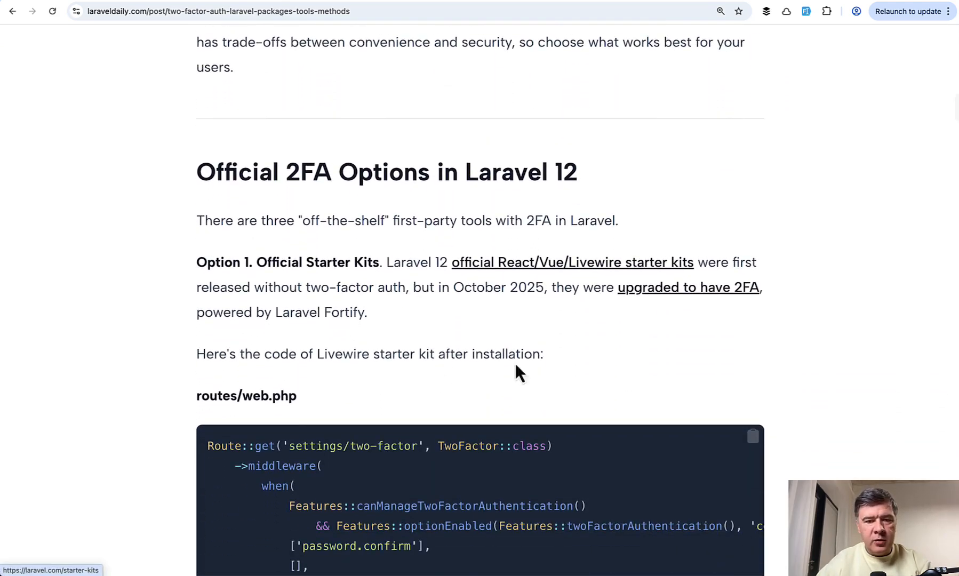
mouse_move(272, 254)
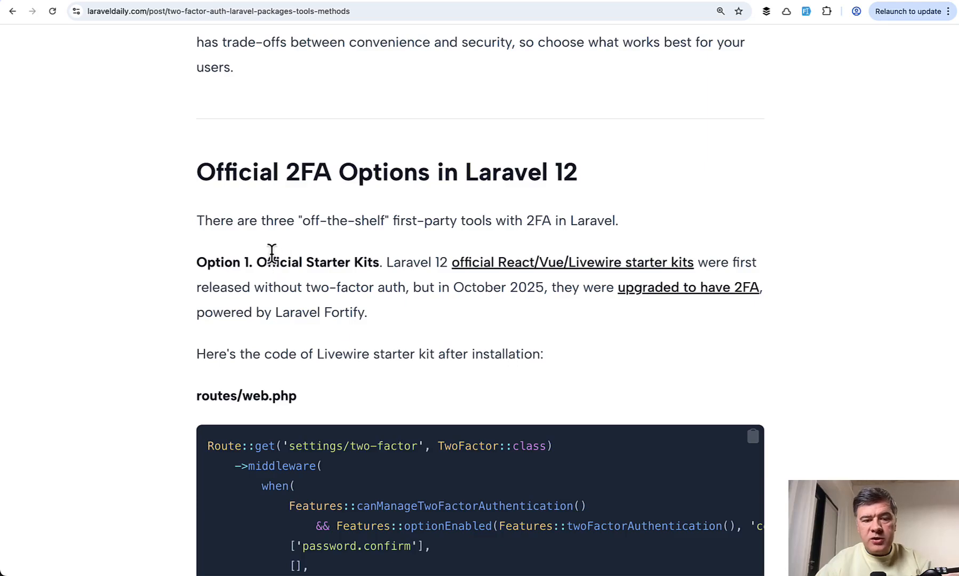